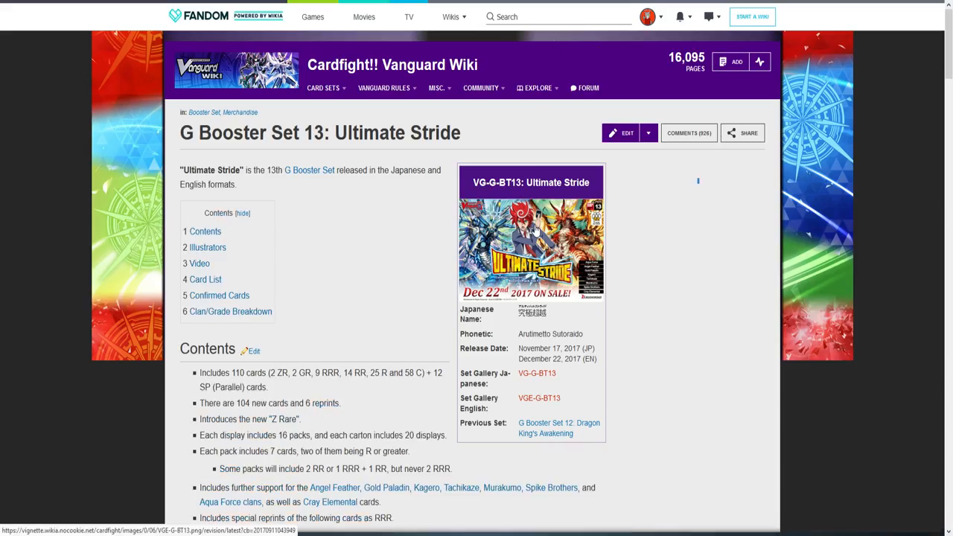
# Enlarge the Ultimate Stride box art, then scroll through the set's Card List table
pyautogui.click(531, 249)
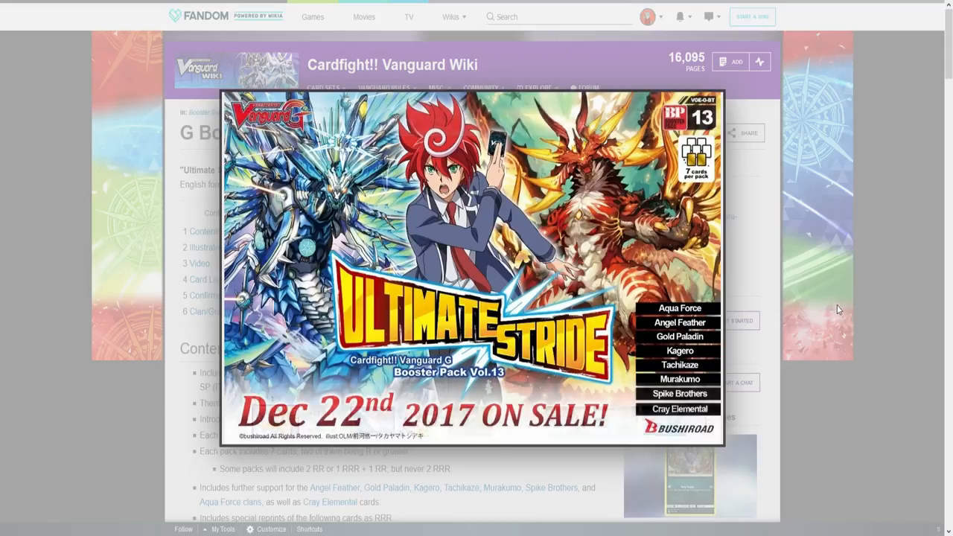
pyautogui.moveTo(797, 259)
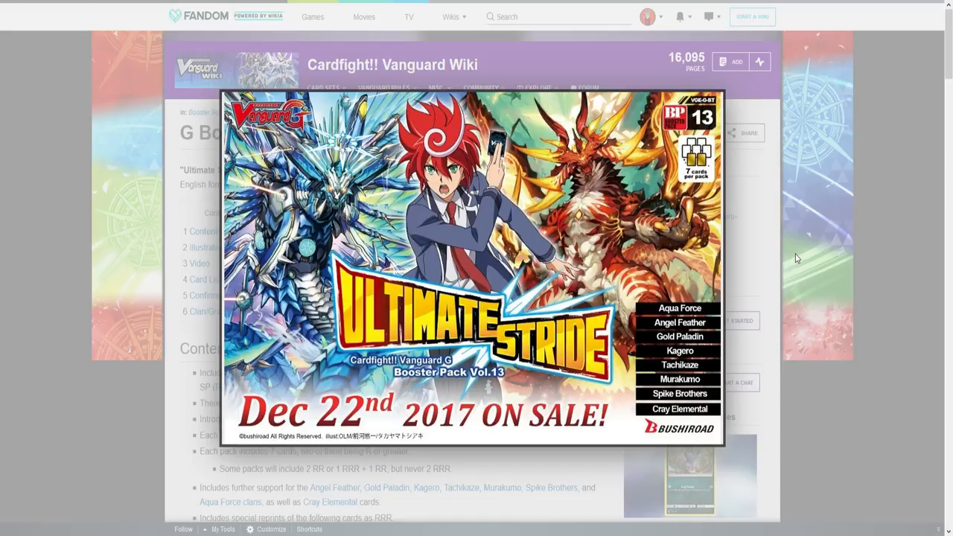
pyautogui.moveTo(839, 261)
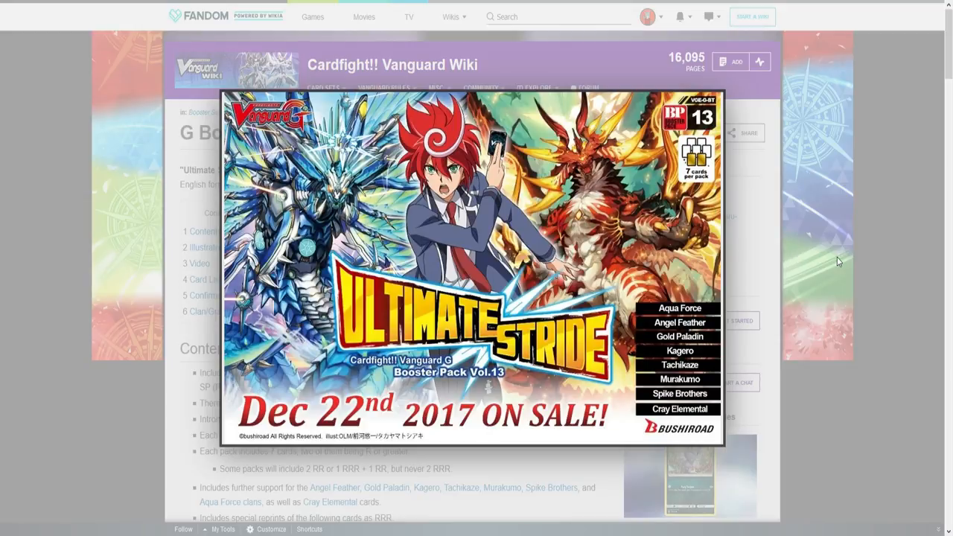
pyautogui.moveTo(811, 243)
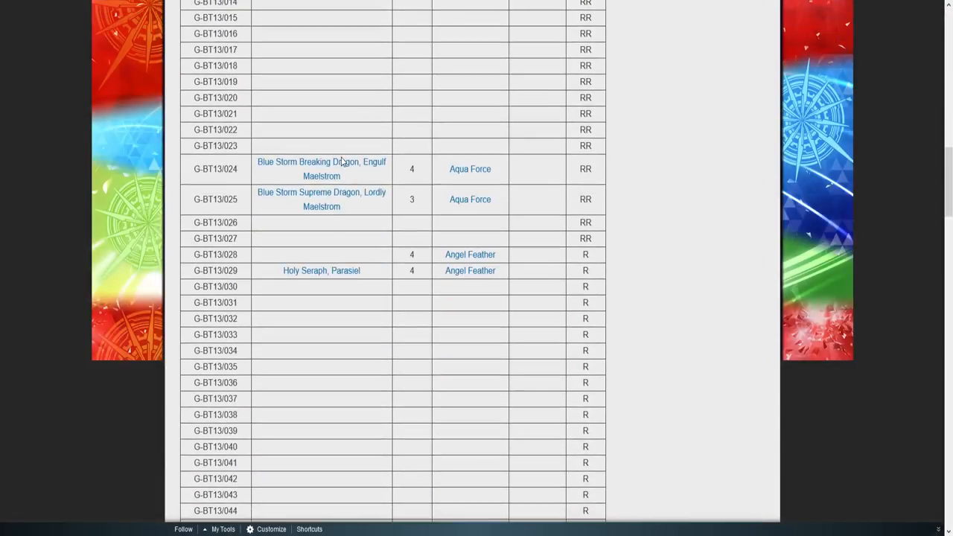
pyautogui.scroll(-3)
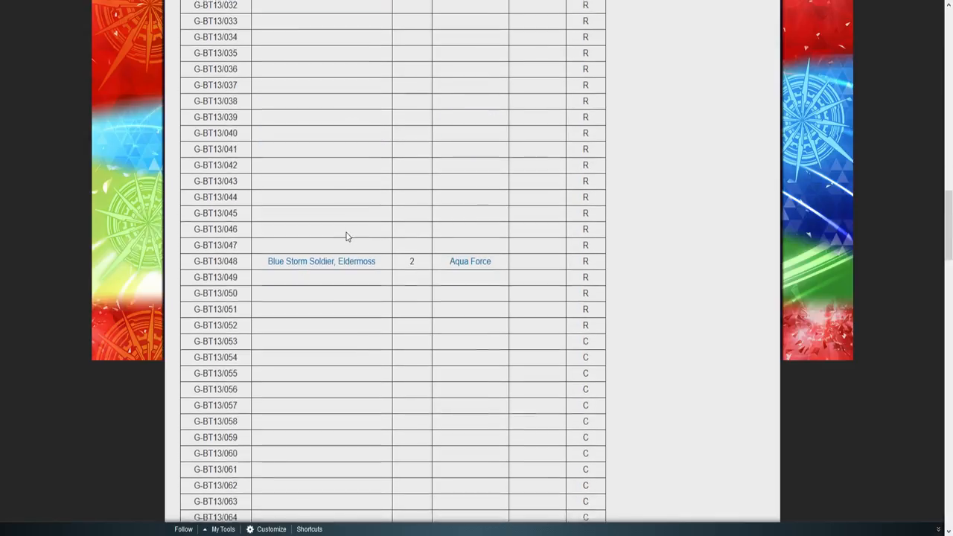
pyautogui.scroll(-3)
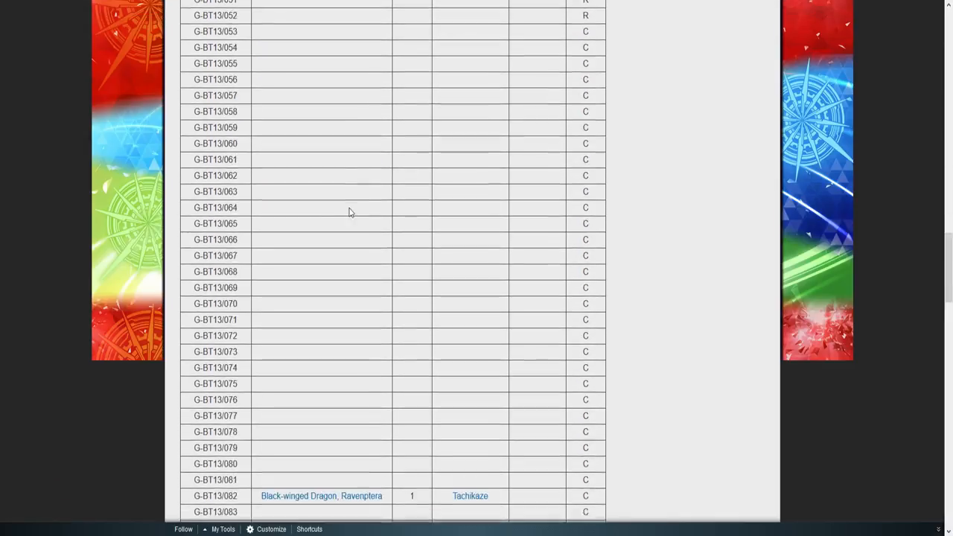
pyautogui.scroll(-3)
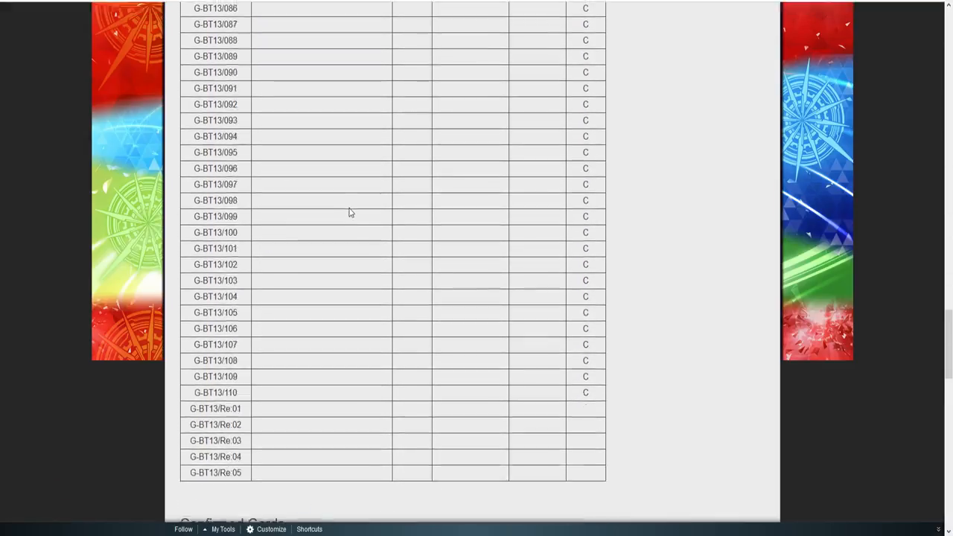
pyautogui.scroll(3)
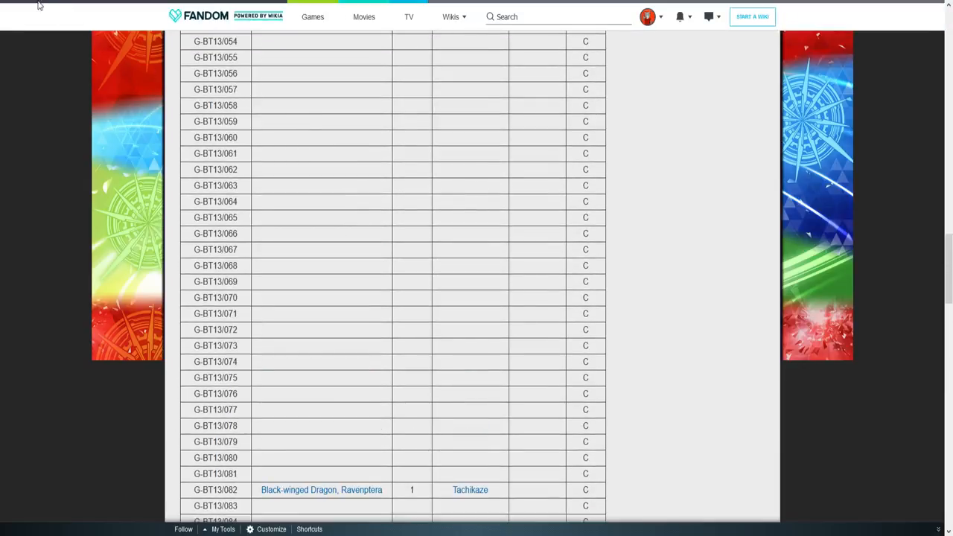
pyautogui.scroll(3)
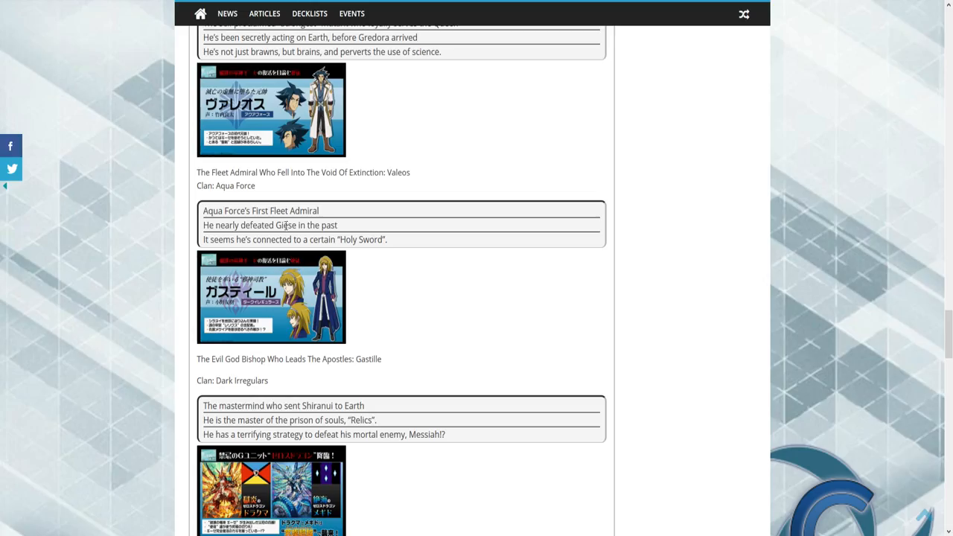
# Scroll the Vanguard G Z article to Gyze's description and the story synopsis
pyautogui.scroll(-3)
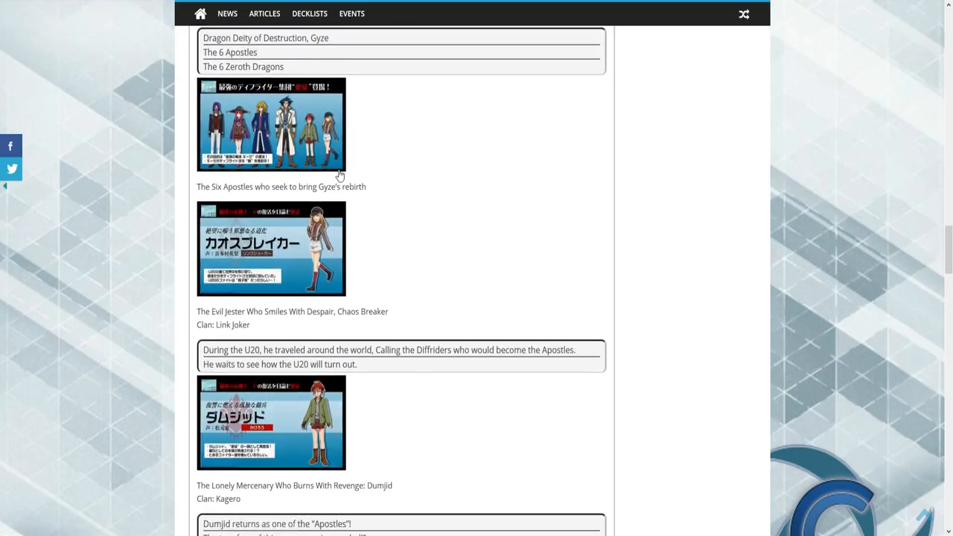
pyautogui.moveTo(238, 165)
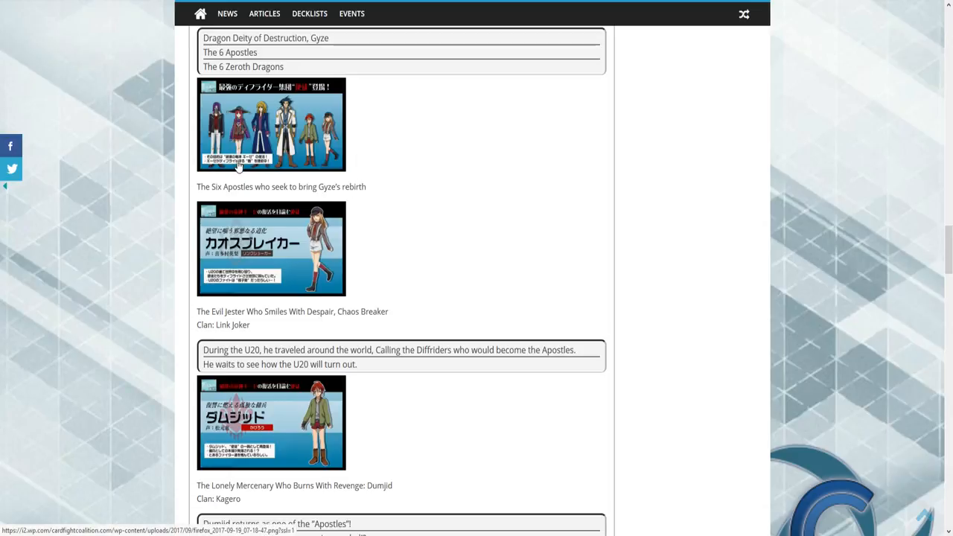
pyautogui.scroll(-3)
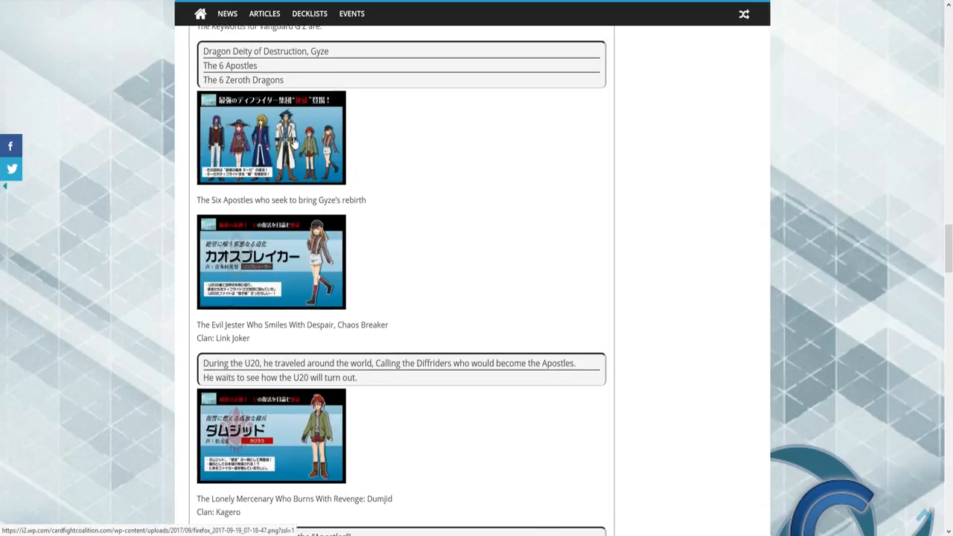
pyautogui.scroll(3)
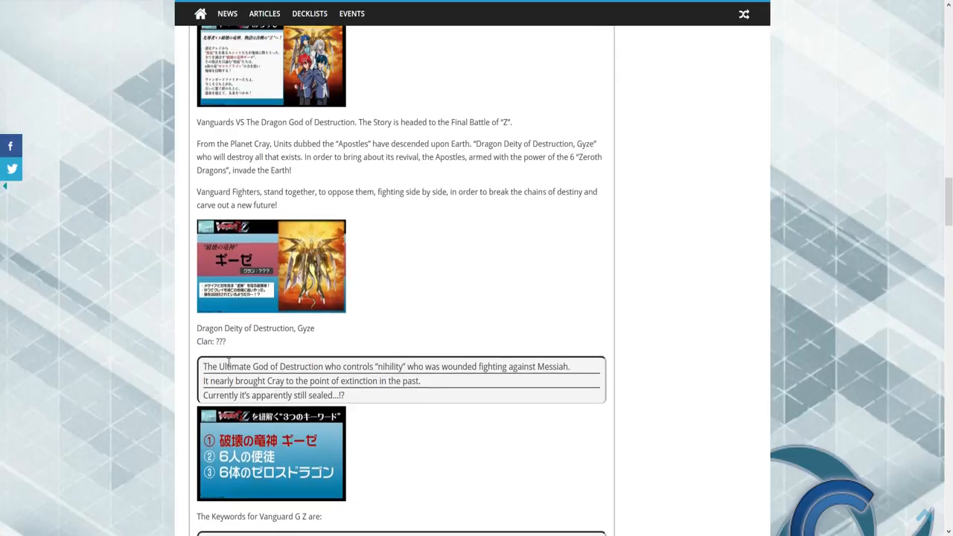
pyautogui.moveTo(259, 347)
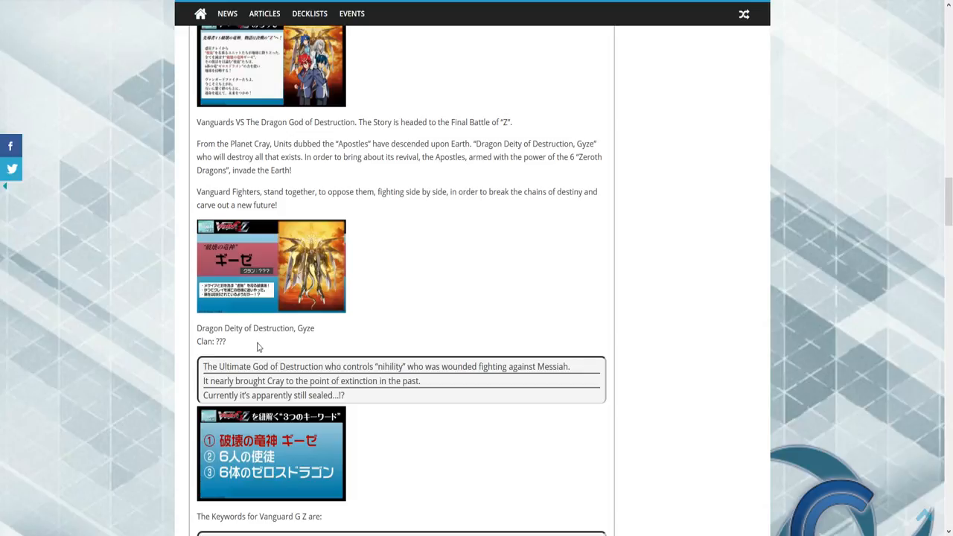
pyautogui.moveTo(421, 249)
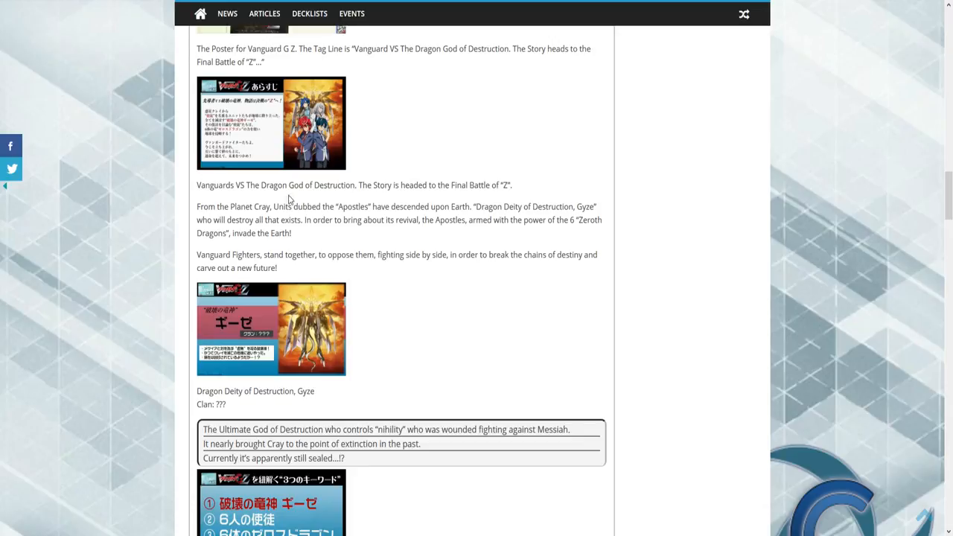
pyautogui.moveTo(194, 223)
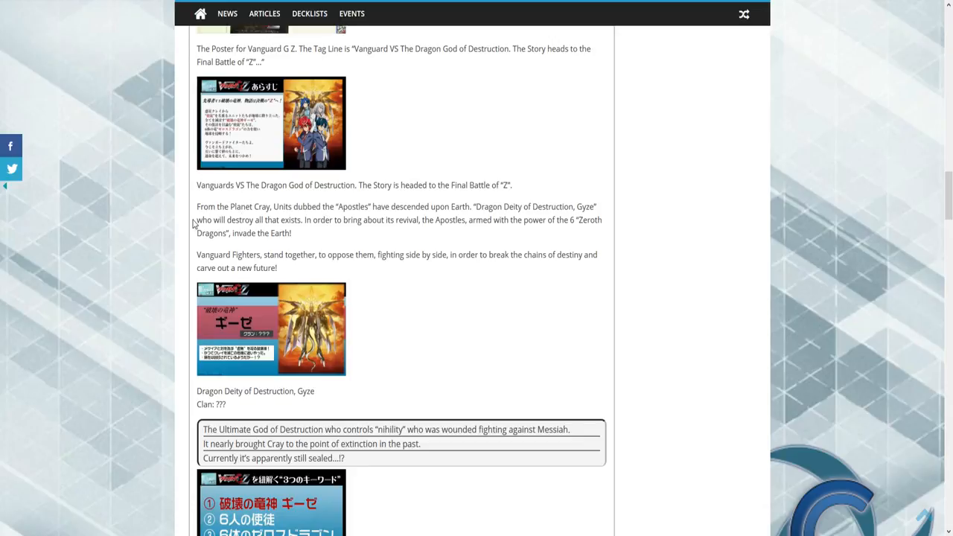
pyautogui.moveTo(490, 238)
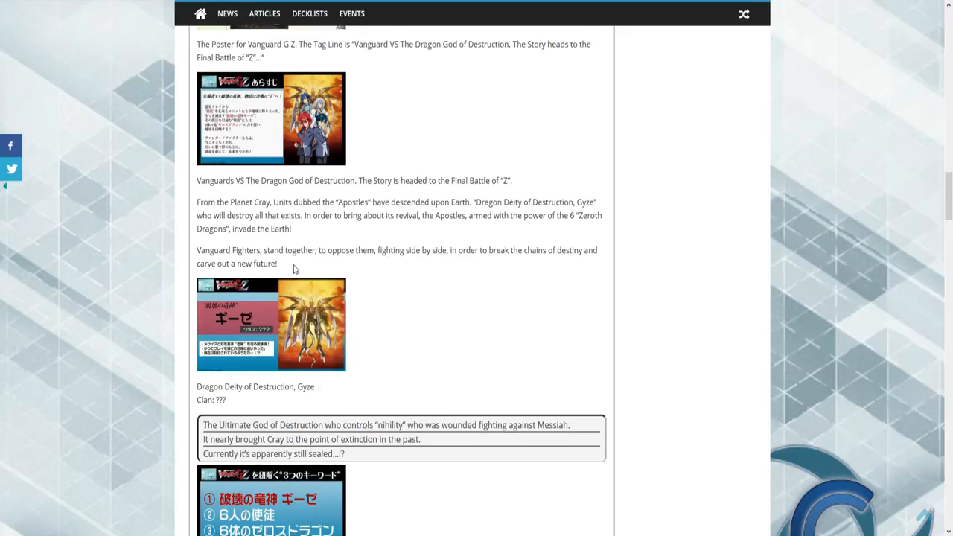
# Scroll down the article to the Dumjid and Gredora apostle images and descriptions
pyautogui.scroll(-3)
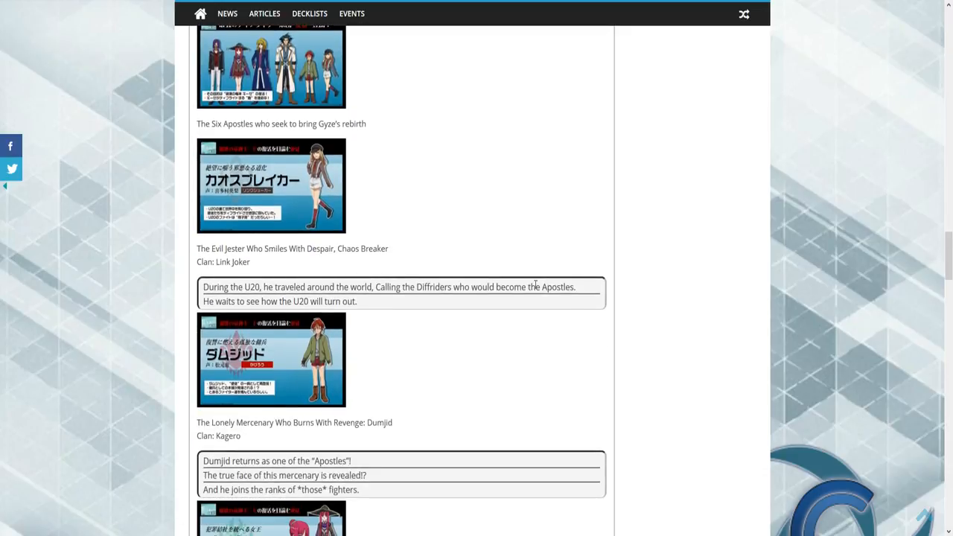
pyautogui.moveTo(296, 209)
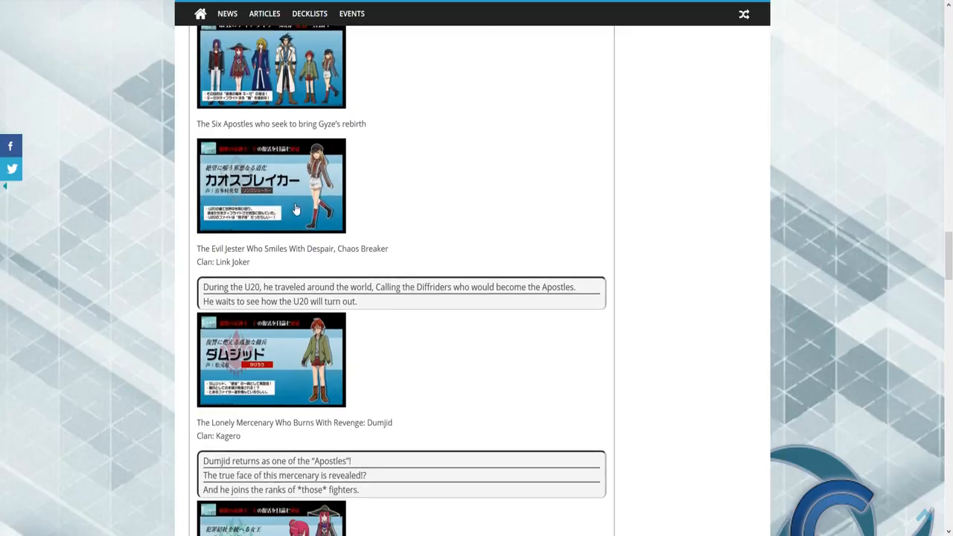
pyautogui.moveTo(341, 370)
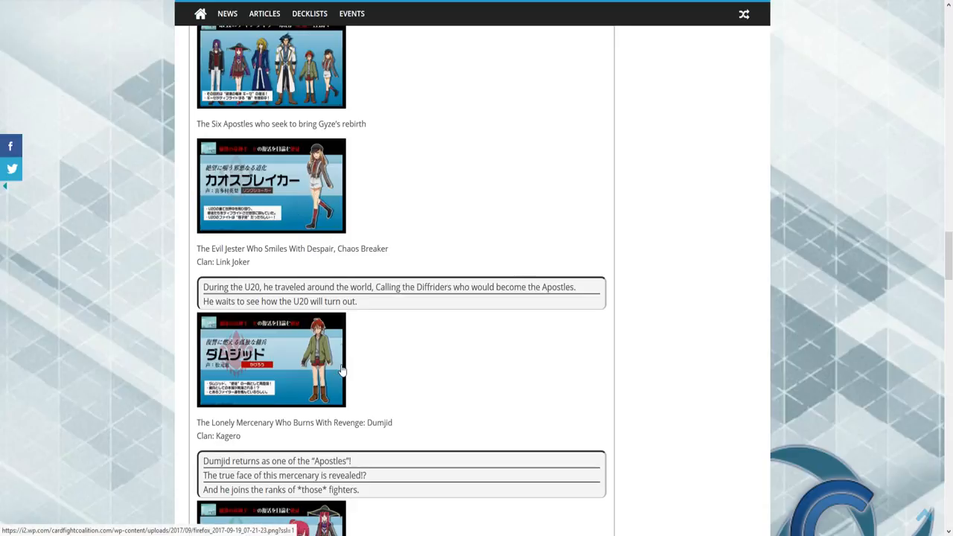
pyautogui.scroll(-3)
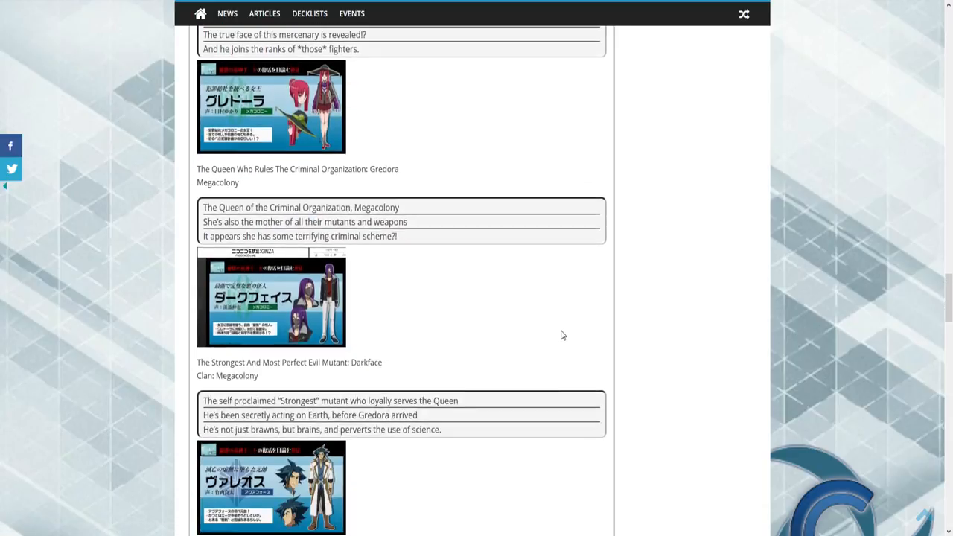
pyautogui.scroll(-3)
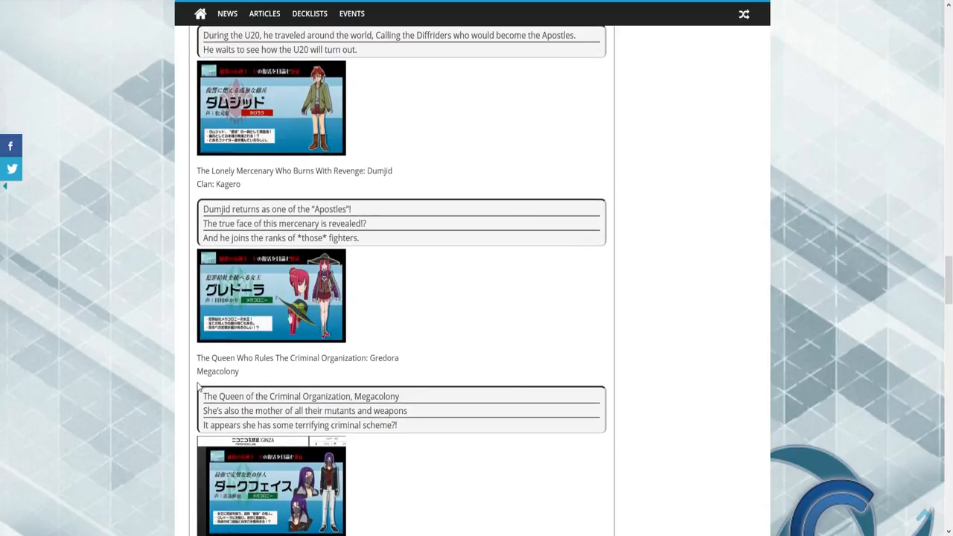
pyautogui.moveTo(260, 369)
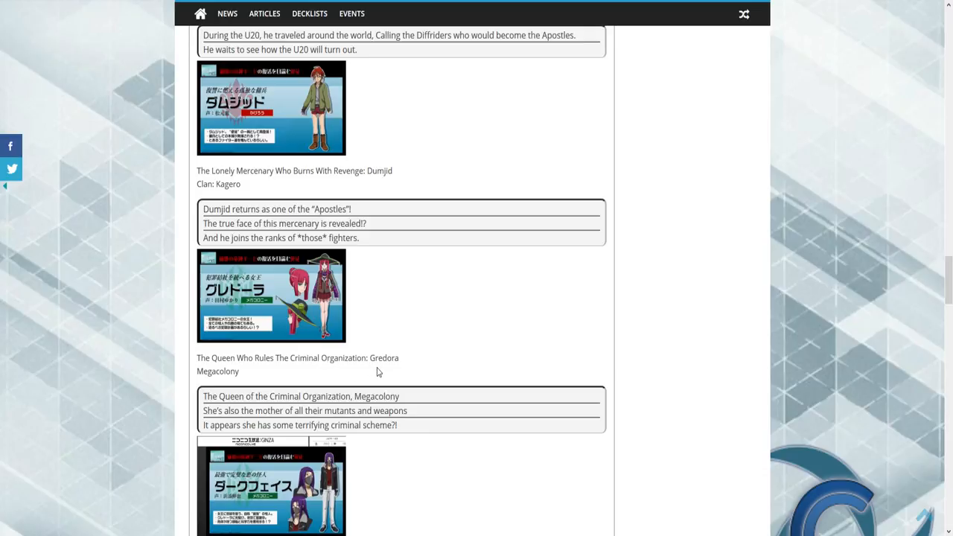
pyautogui.moveTo(379, 371)
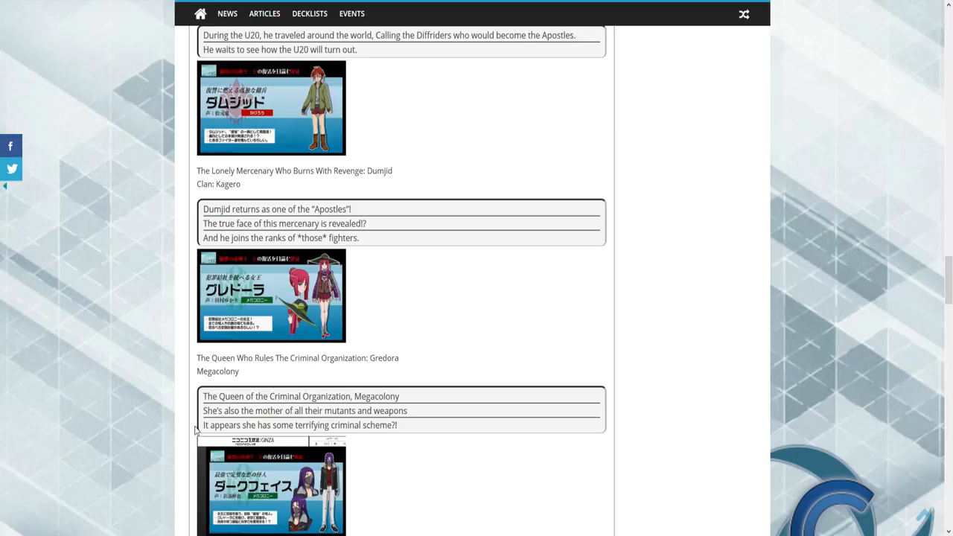
pyautogui.moveTo(363, 422)
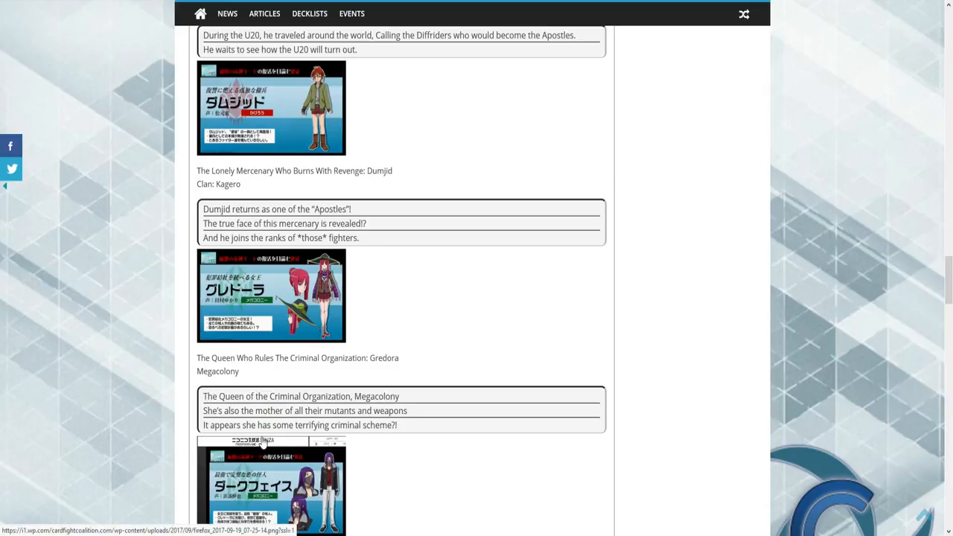
pyautogui.moveTo(387, 450)
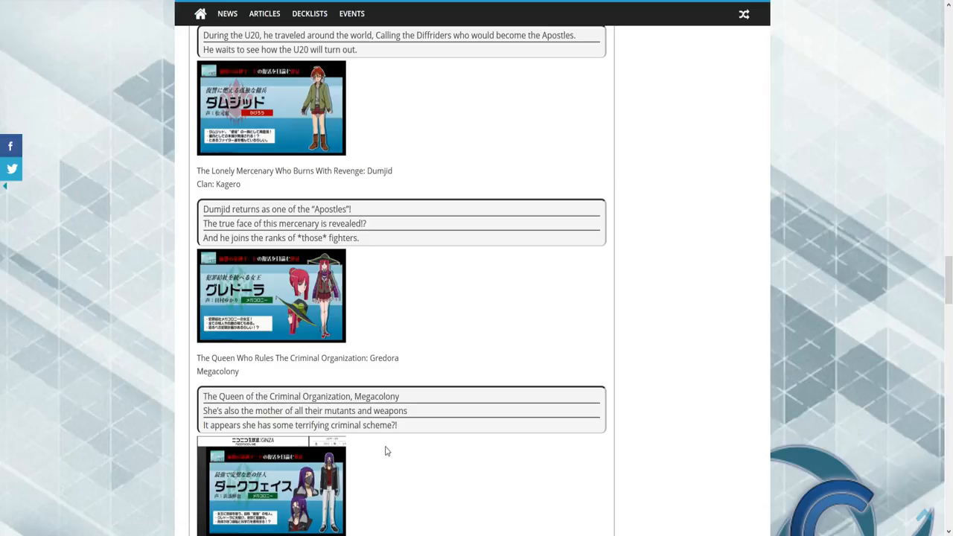
pyautogui.scroll(-3)
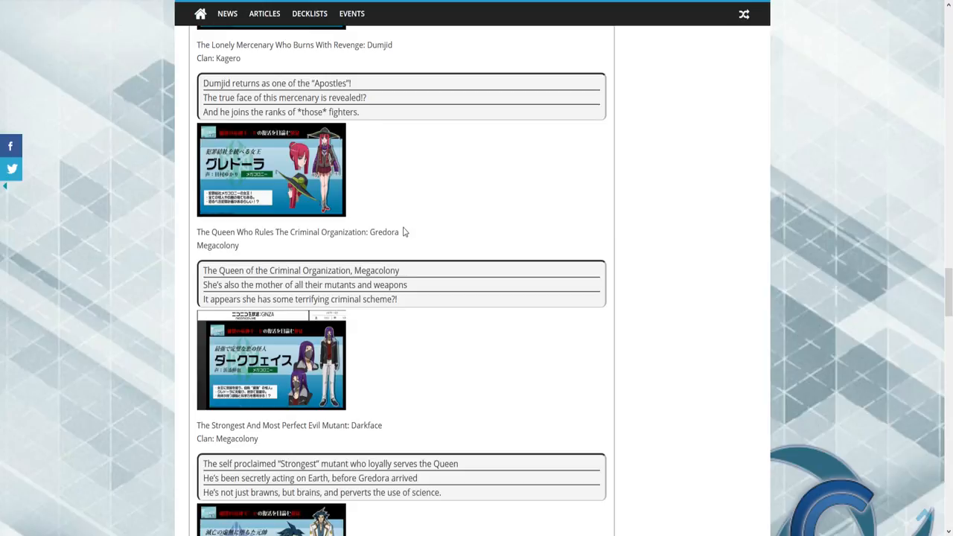
# Scroll past Darkface and Valeos to Gastille, highlighting the names Gredora and Giese
pyautogui.doubleClick(384, 232)
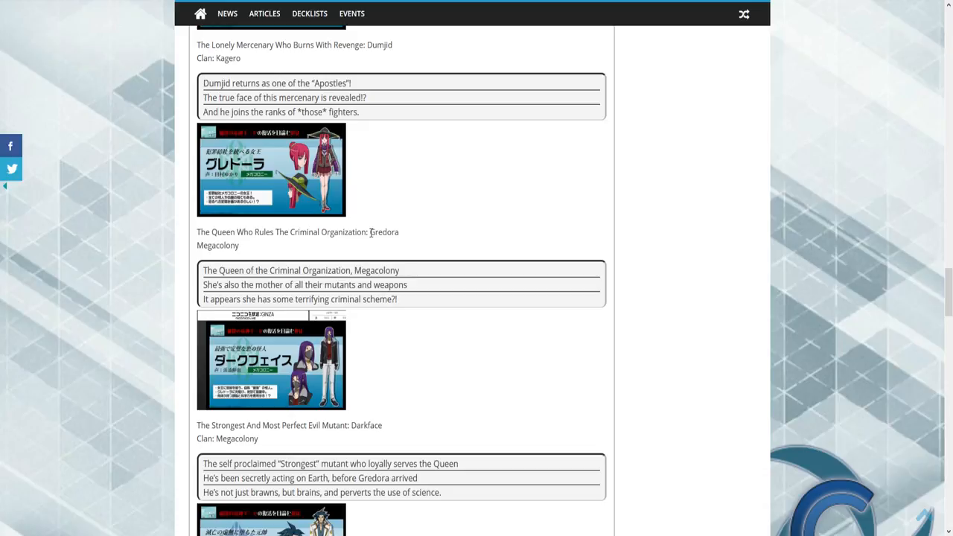
pyautogui.doubleClick(382, 231)
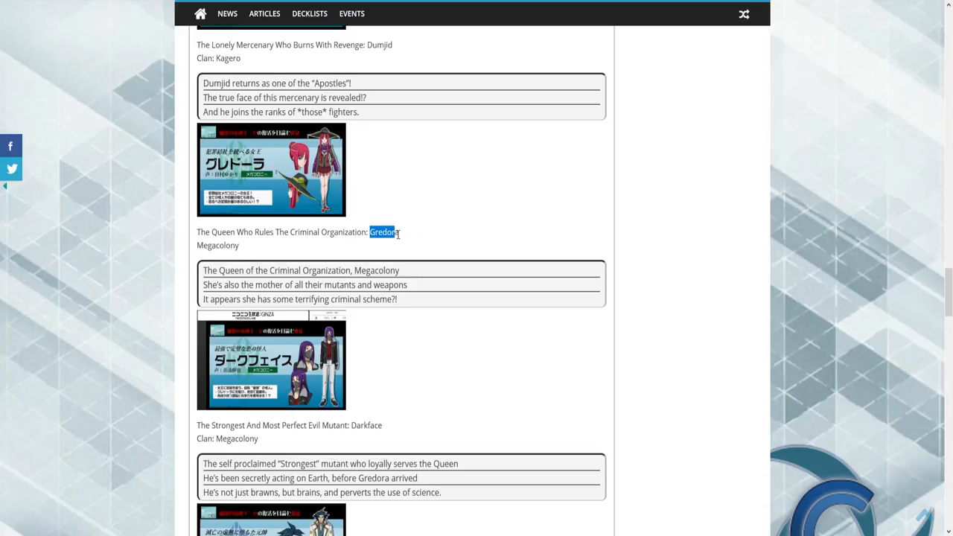
pyautogui.scroll(-3)
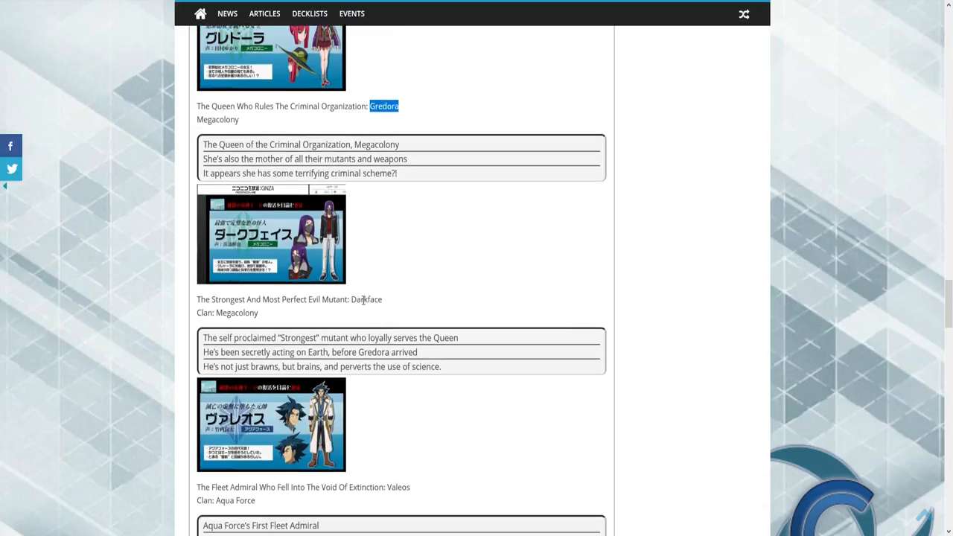
pyautogui.doubleClick(361, 300)
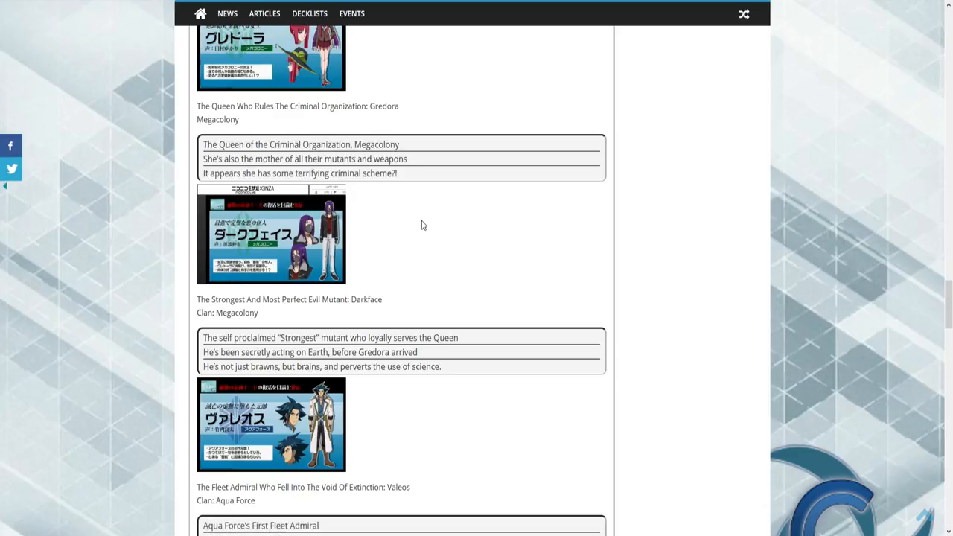
pyautogui.scroll(-3)
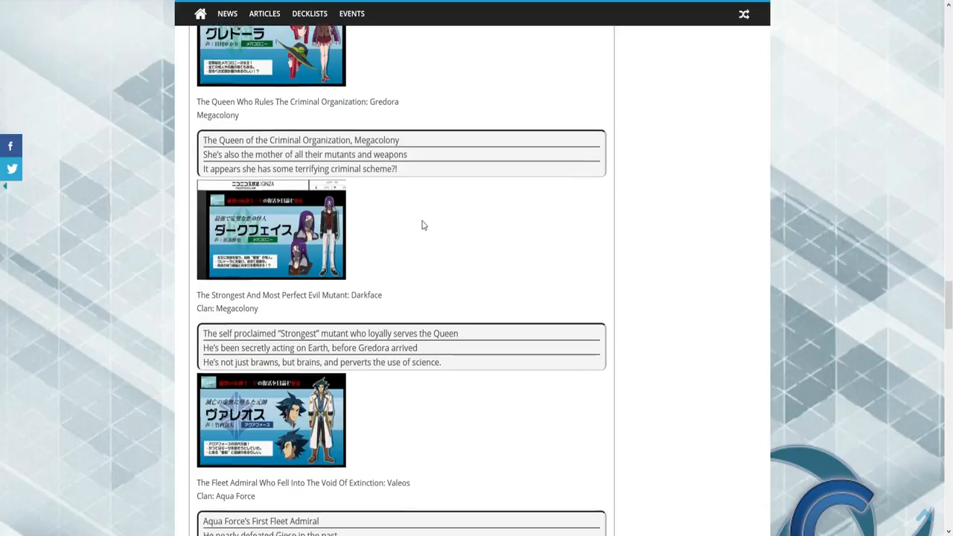
pyautogui.scroll(-3)
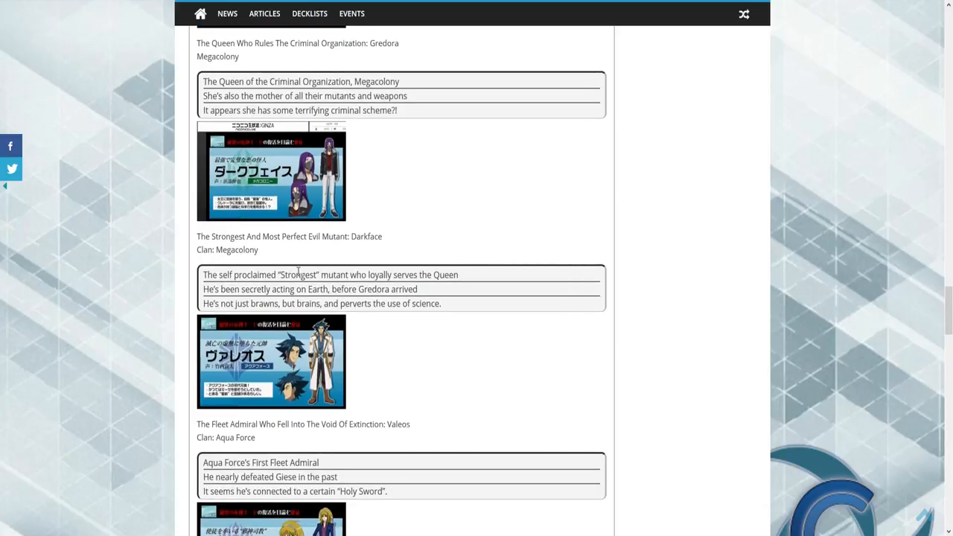
pyautogui.moveTo(373, 287)
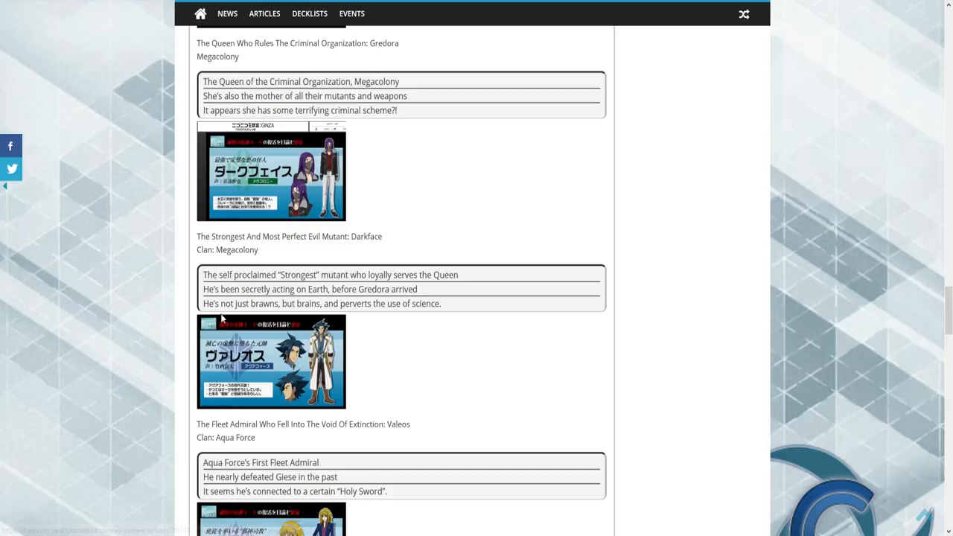
pyautogui.moveTo(305, 320)
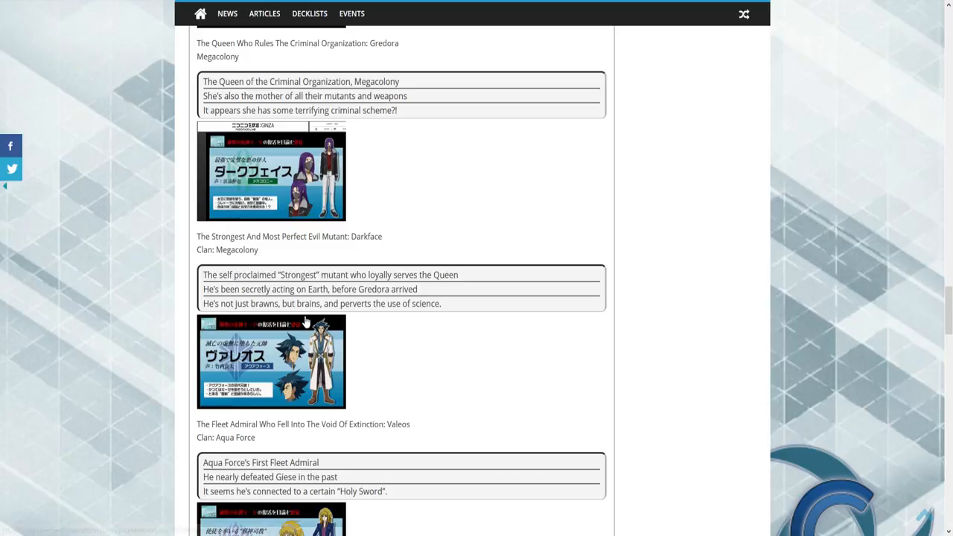
pyautogui.moveTo(372, 317)
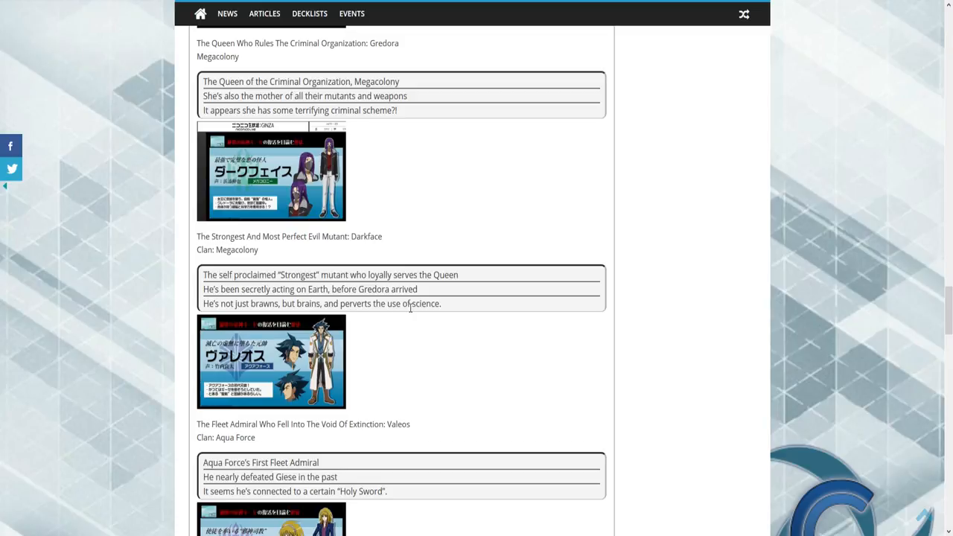
pyautogui.moveTo(388, 318)
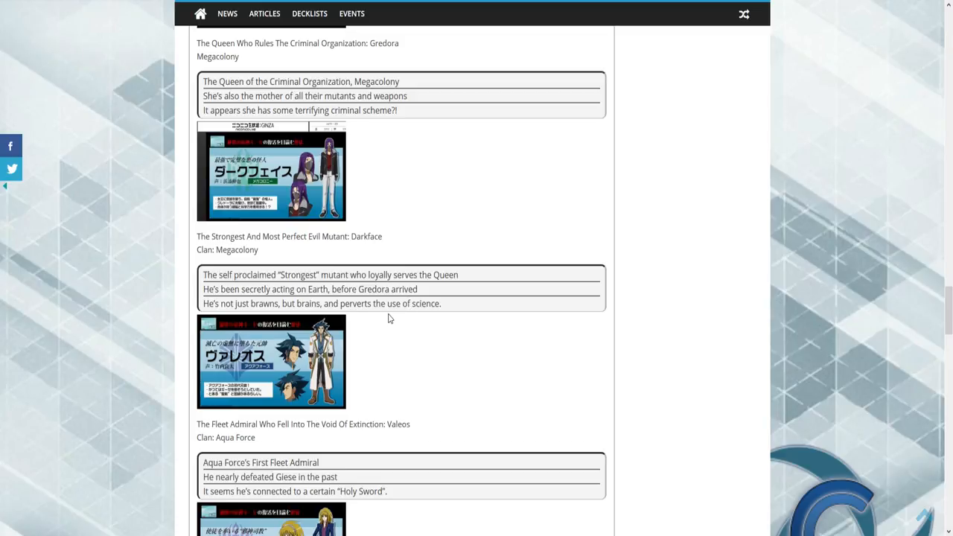
pyautogui.scroll(-3)
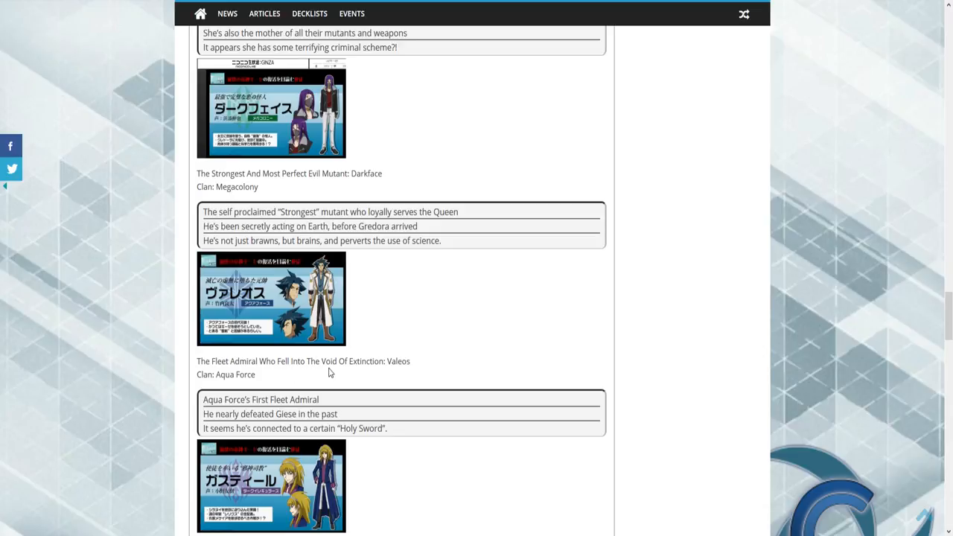
pyautogui.moveTo(432, 390)
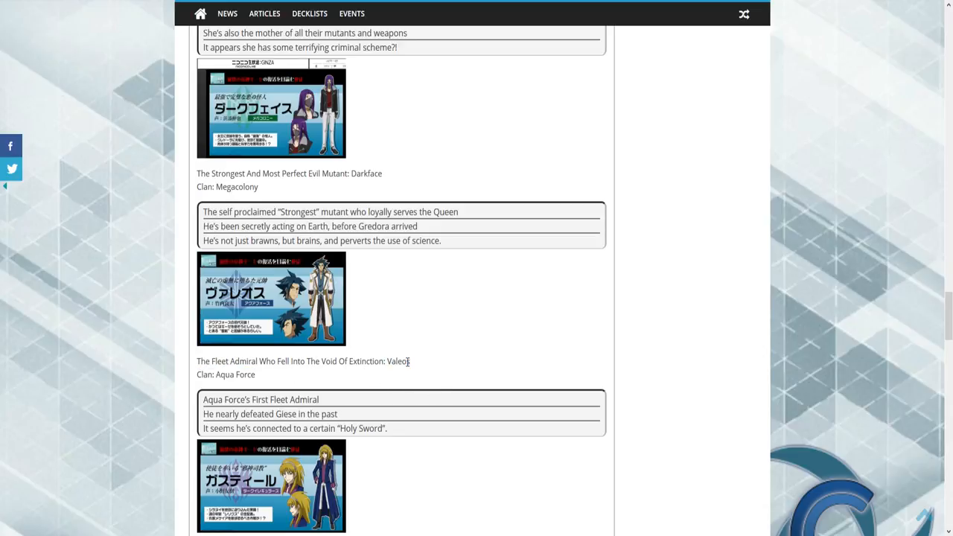
pyautogui.doubleClick(398, 361)
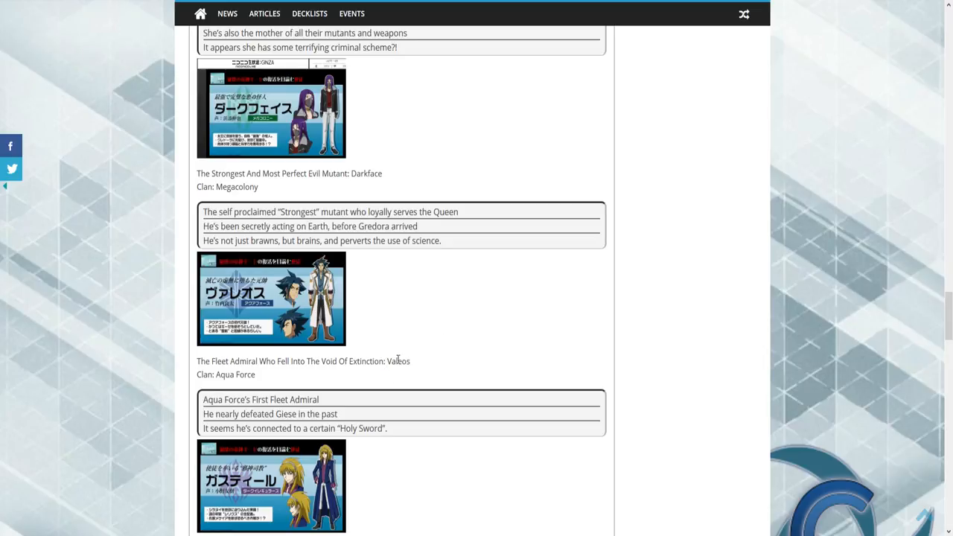
pyautogui.scroll(-3)
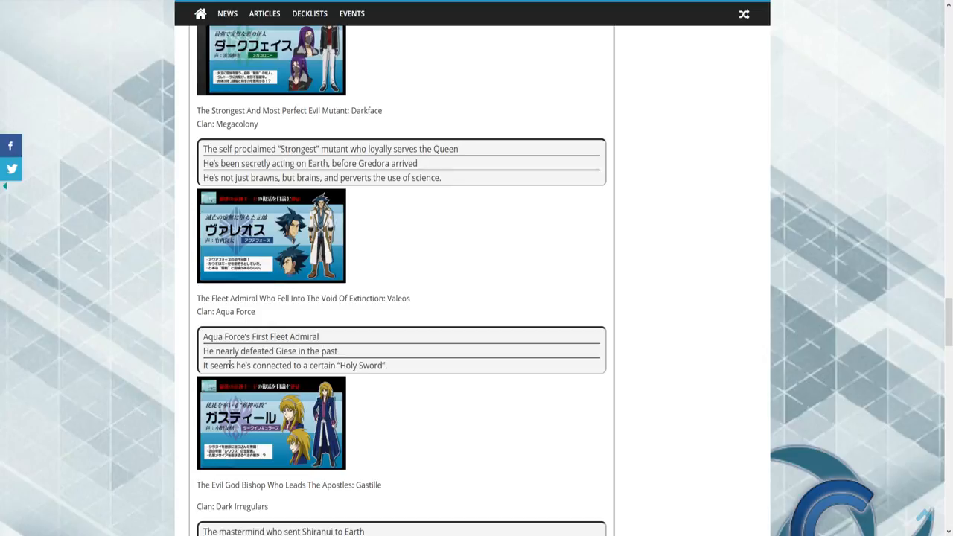
pyautogui.moveTo(300, 361)
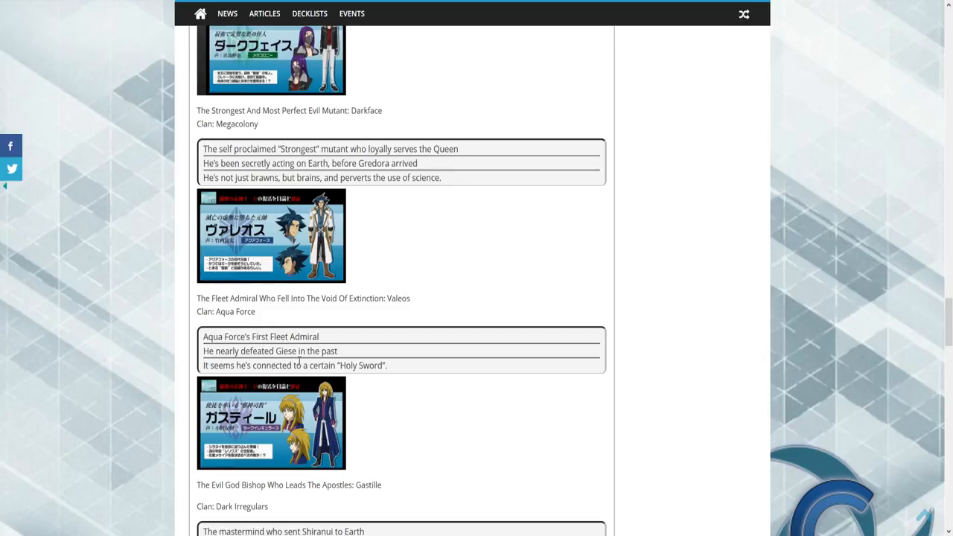
pyautogui.doubleClick(285, 351)
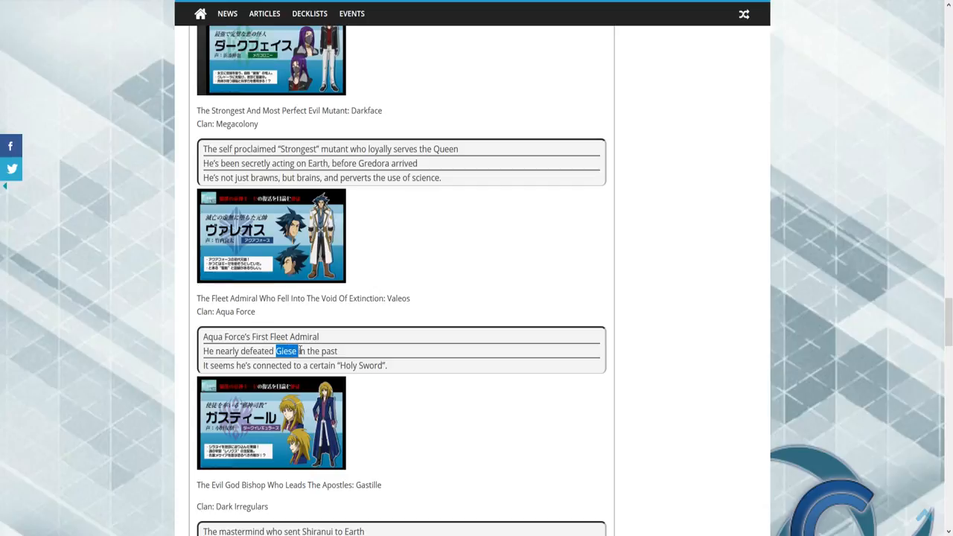
pyautogui.moveTo(287, 380)
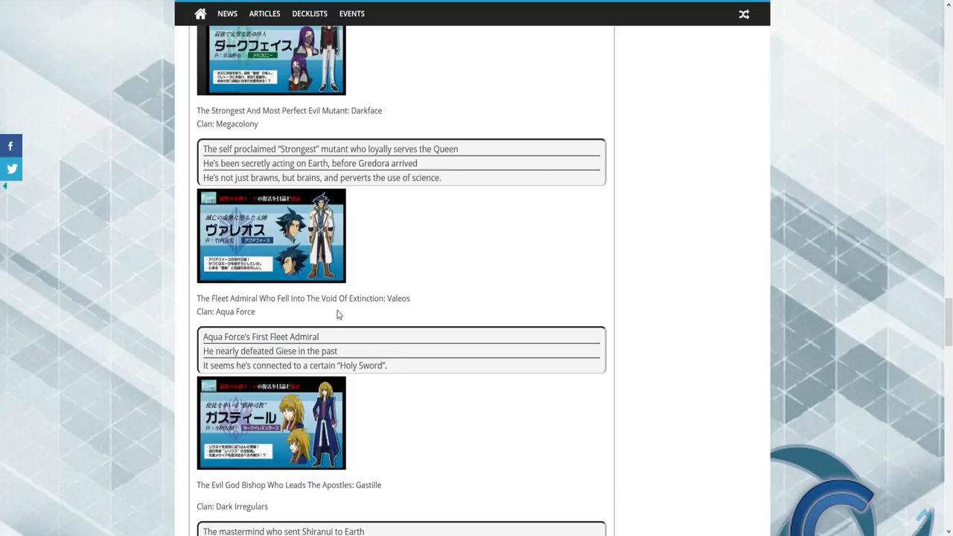
pyautogui.moveTo(377, 334)
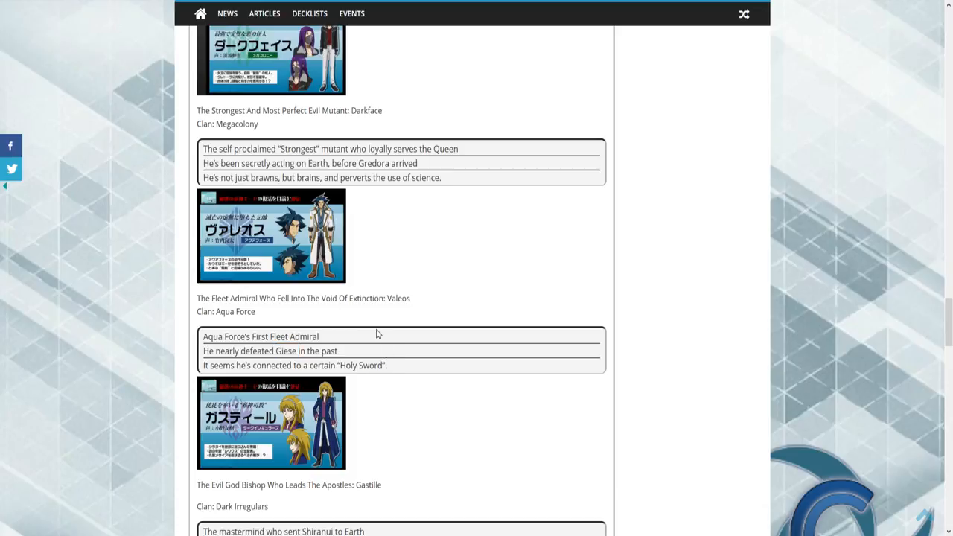
# Highlight and deselect the name Shiranui, scrolling to Chaos Breaker and Dumjid's profiles
pyautogui.scroll(-3)
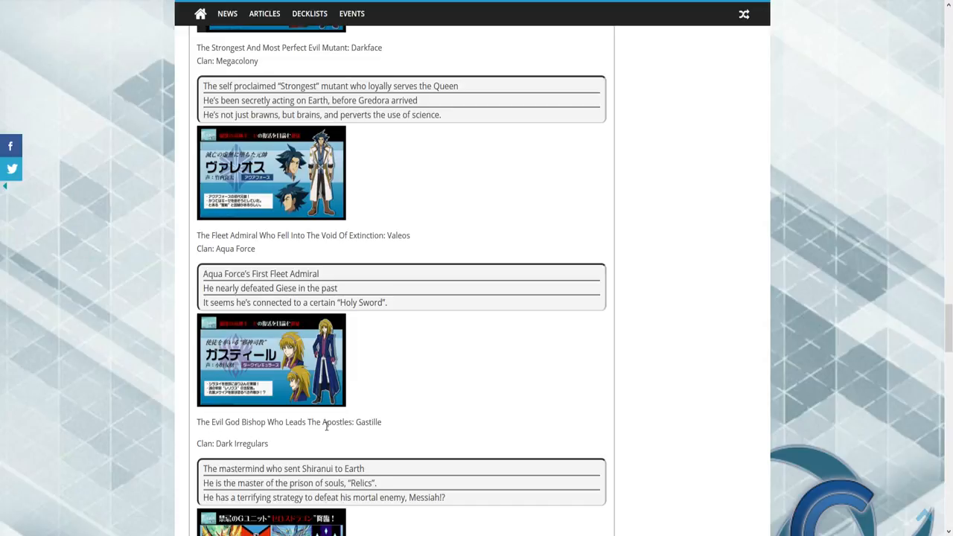
pyautogui.scroll(-3)
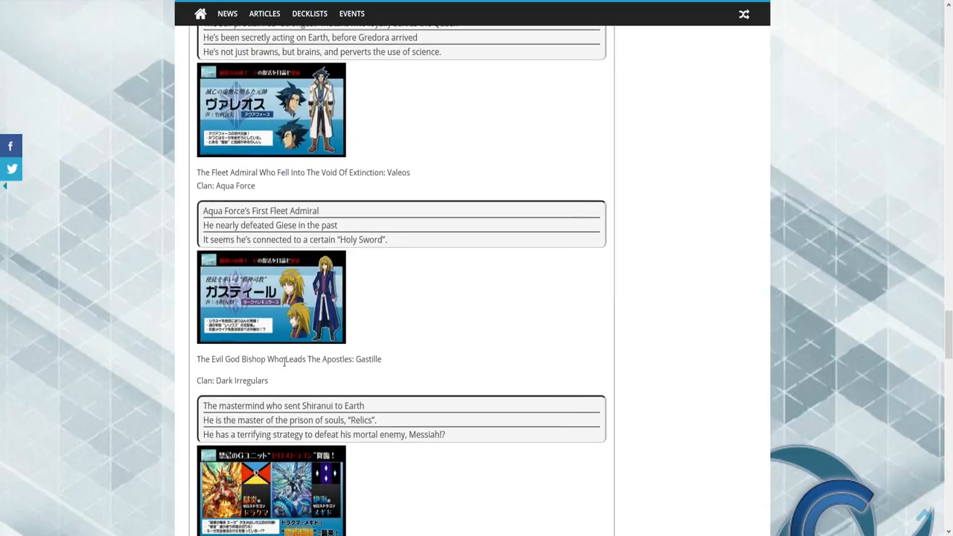
pyautogui.doubleClick(368, 359)
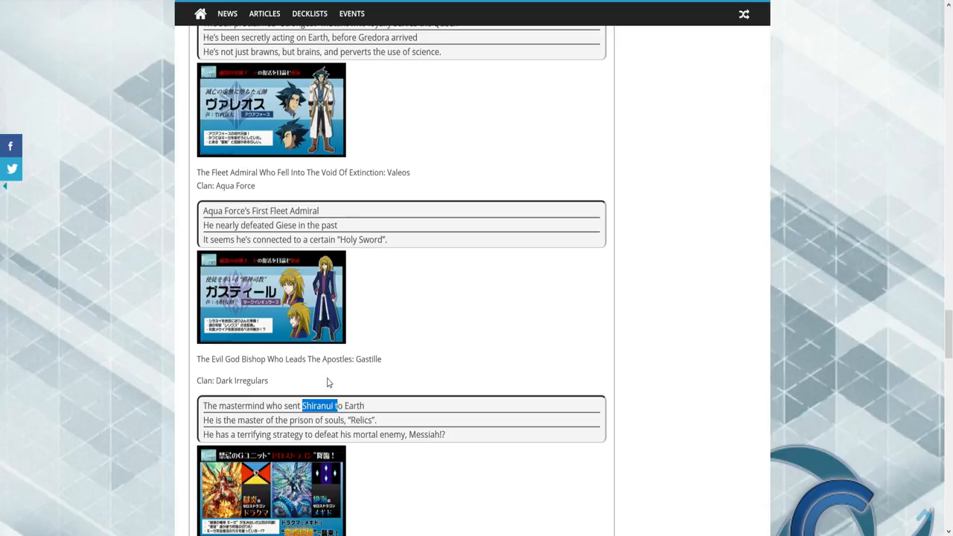
pyautogui.click(304, 420)
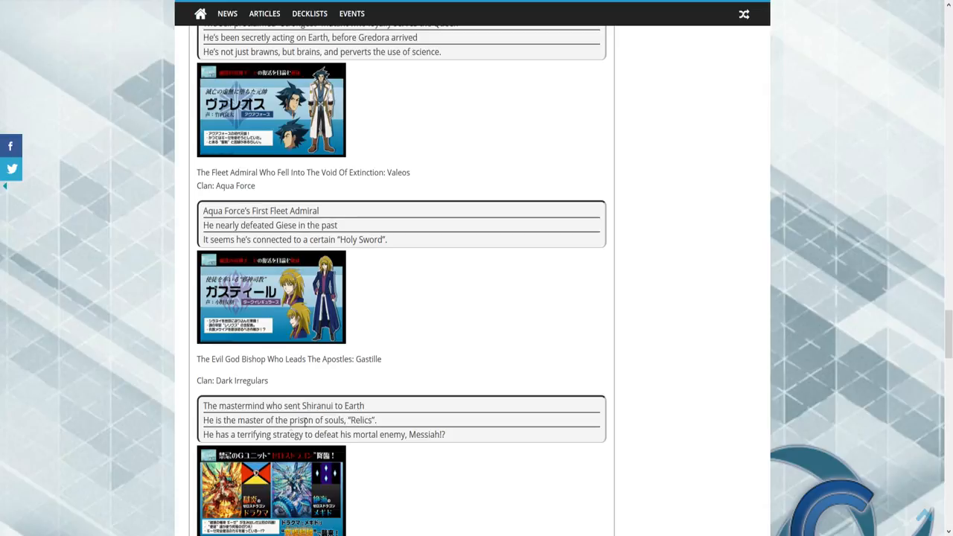
pyautogui.moveTo(373, 417)
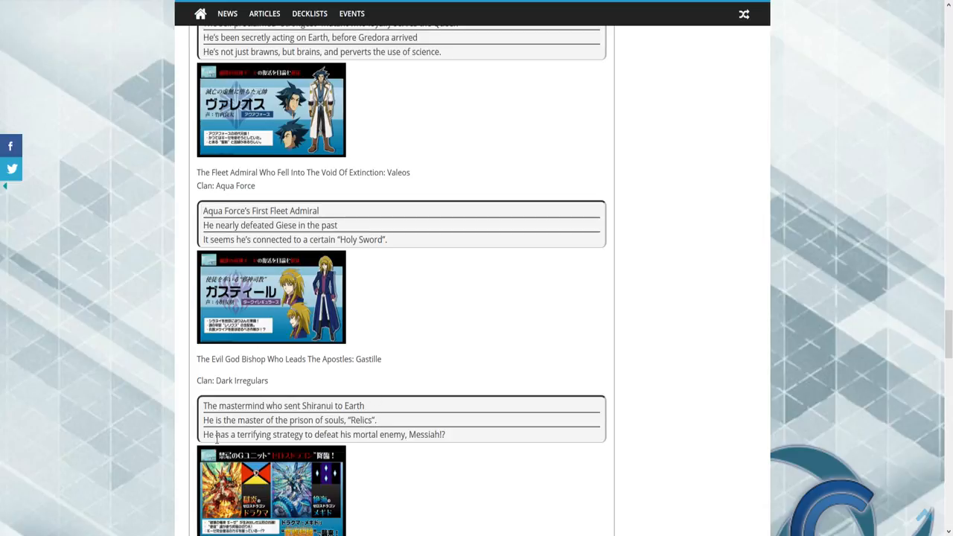
pyautogui.moveTo(370, 456)
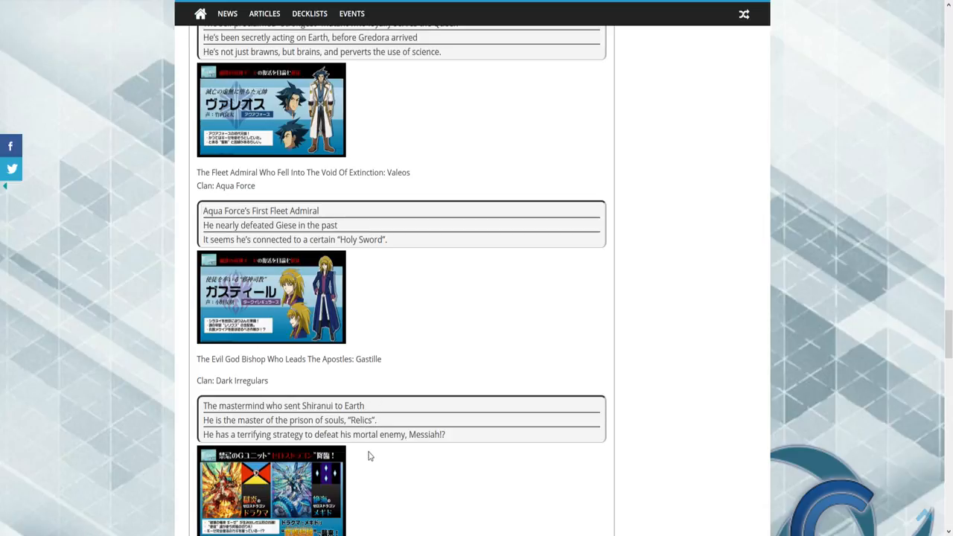
pyautogui.moveTo(335, 292)
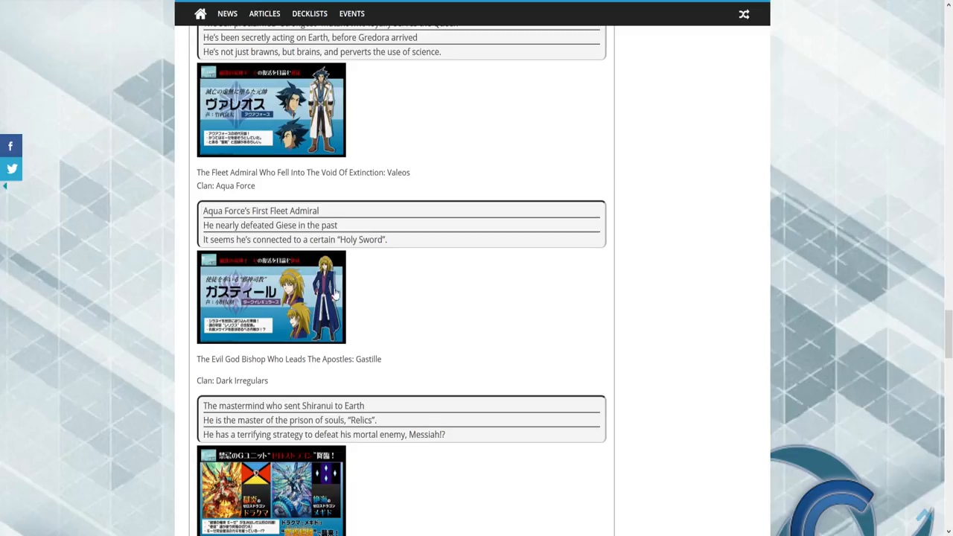
pyautogui.scroll(-3)
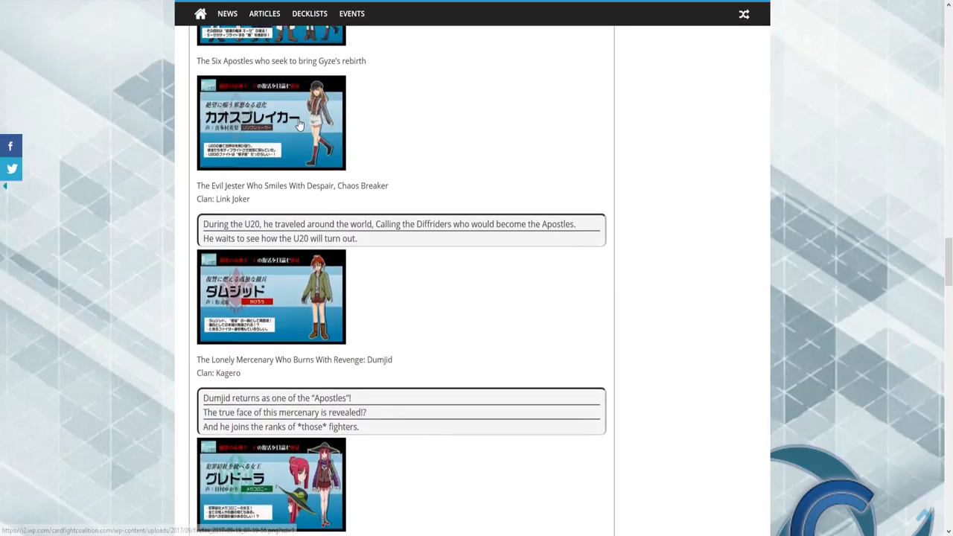
# Scroll past Gredora, Darkface, Valeos and Gastille to the Drakuma and Megiddo section
pyautogui.scroll(-3)
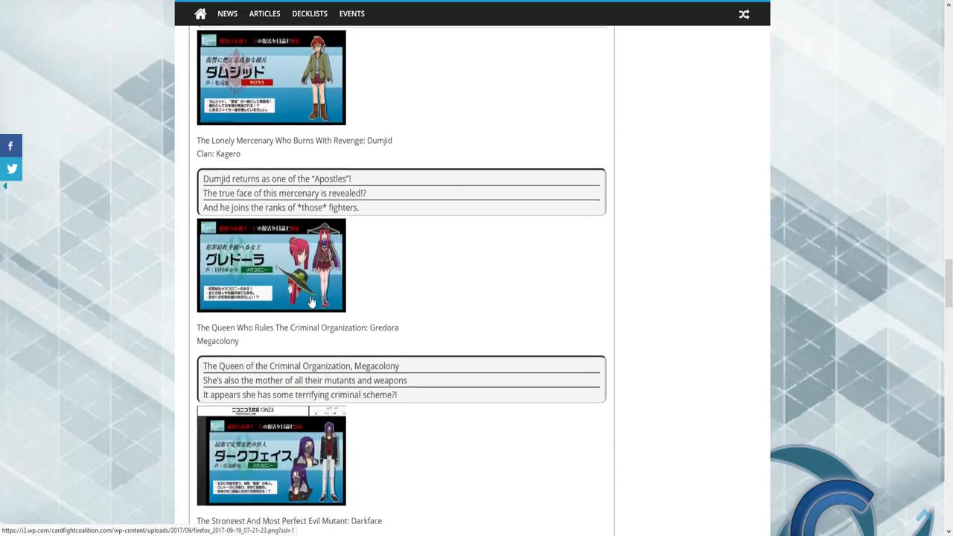
pyautogui.scroll(-3)
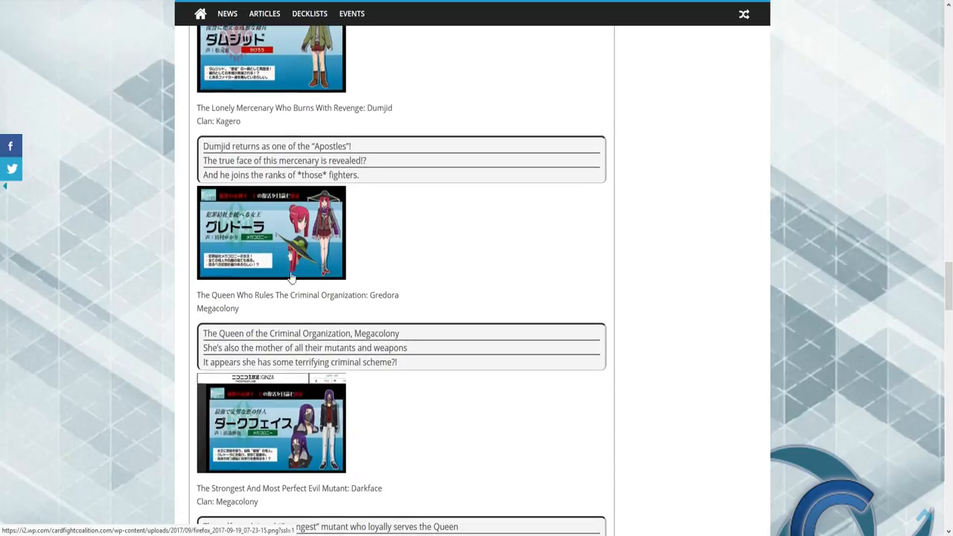
pyautogui.moveTo(345, 242)
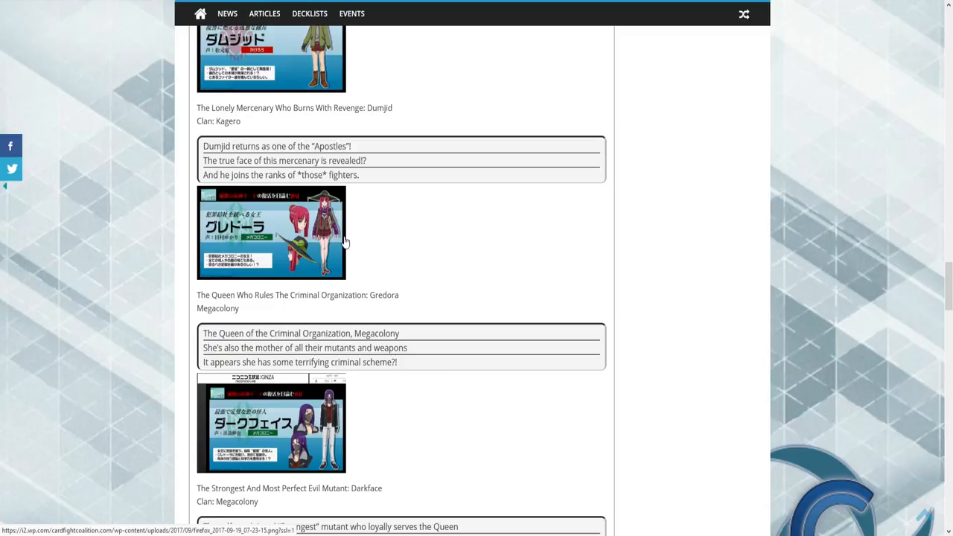
pyautogui.scroll(-3)
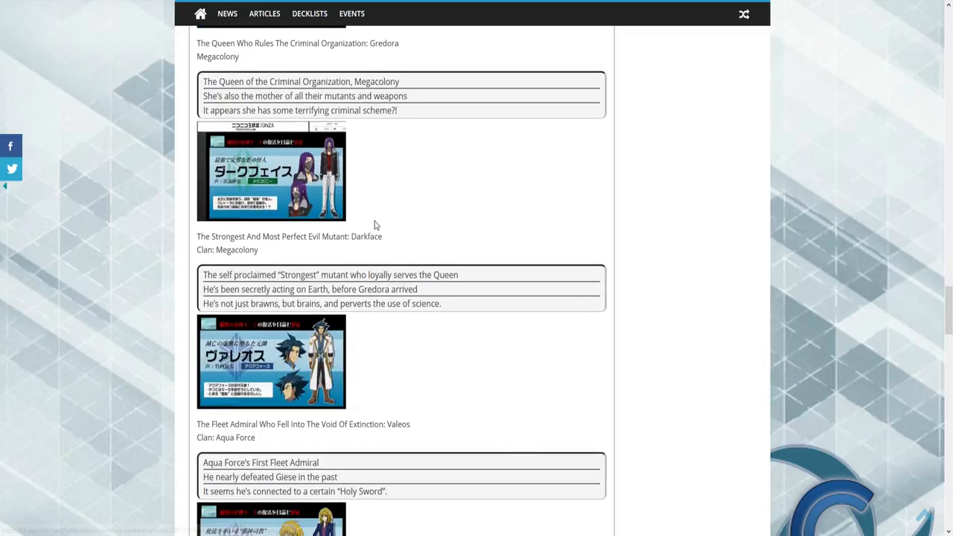
pyautogui.scroll(-3)
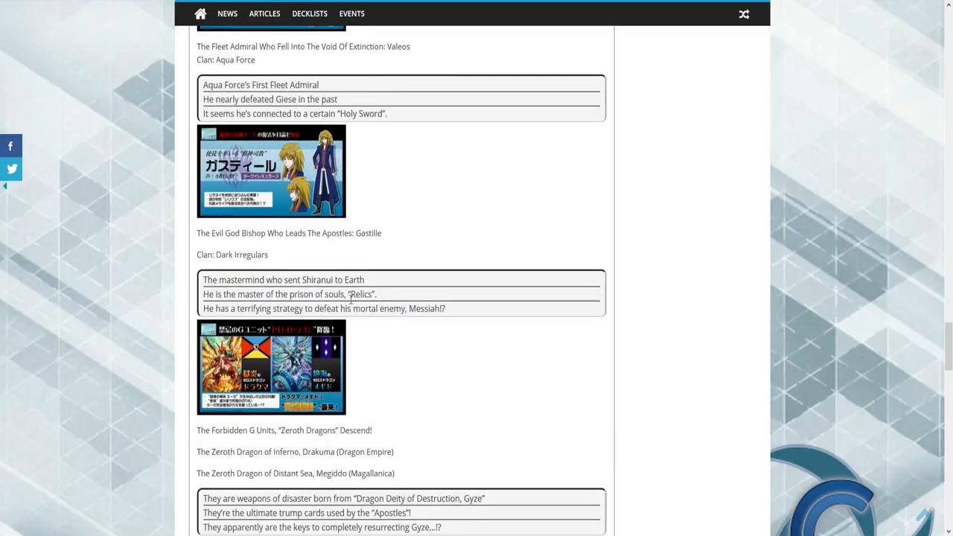
pyautogui.scroll(-3)
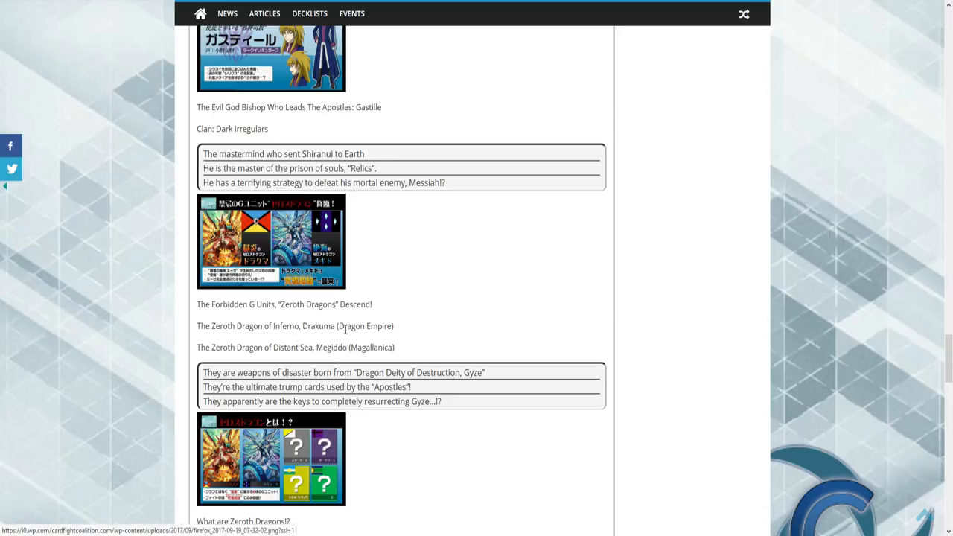
pyautogui.moveTo(318, 322)
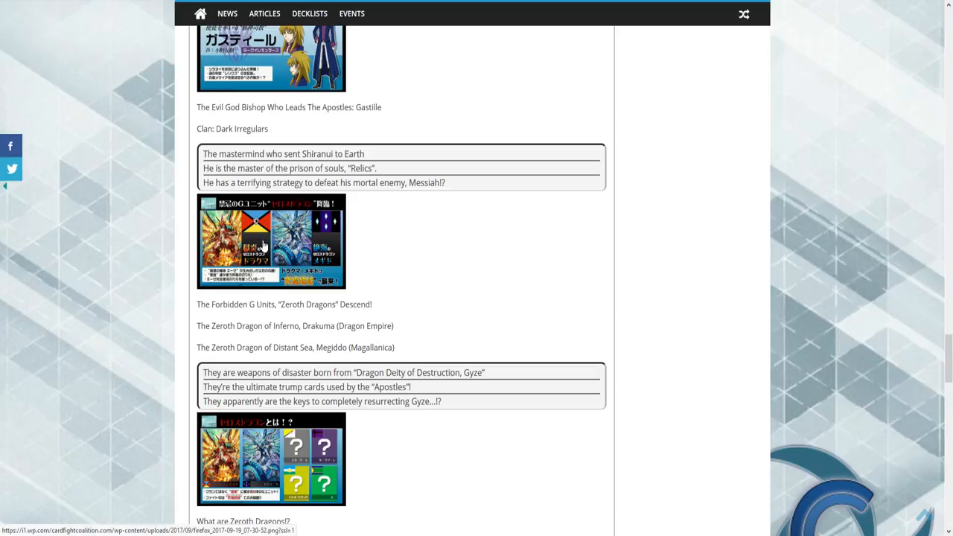
pyautogui.moveTo(386, 226)
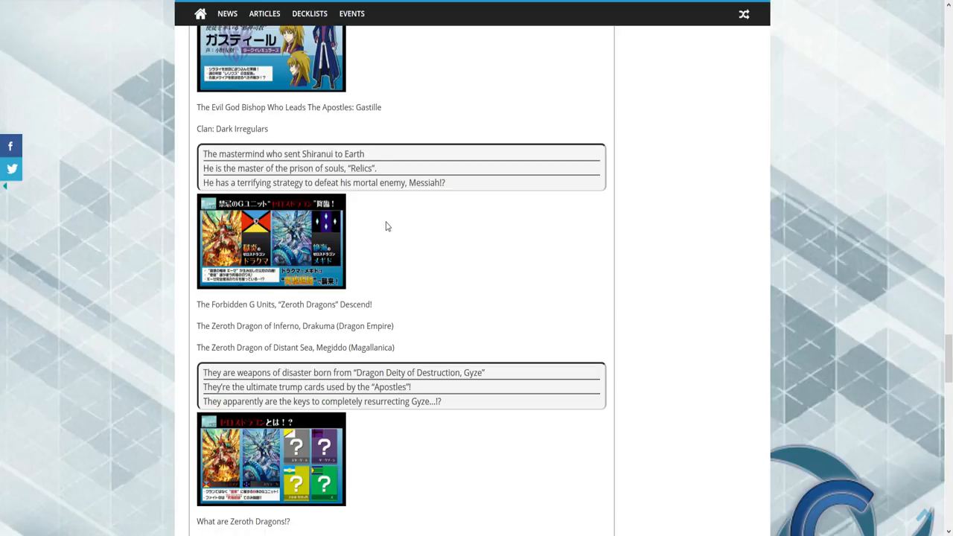
# Scroll to the 'Keywords for Vanguard G Z' box and the Six Apostles group image
pyautogui.scroll(-3)
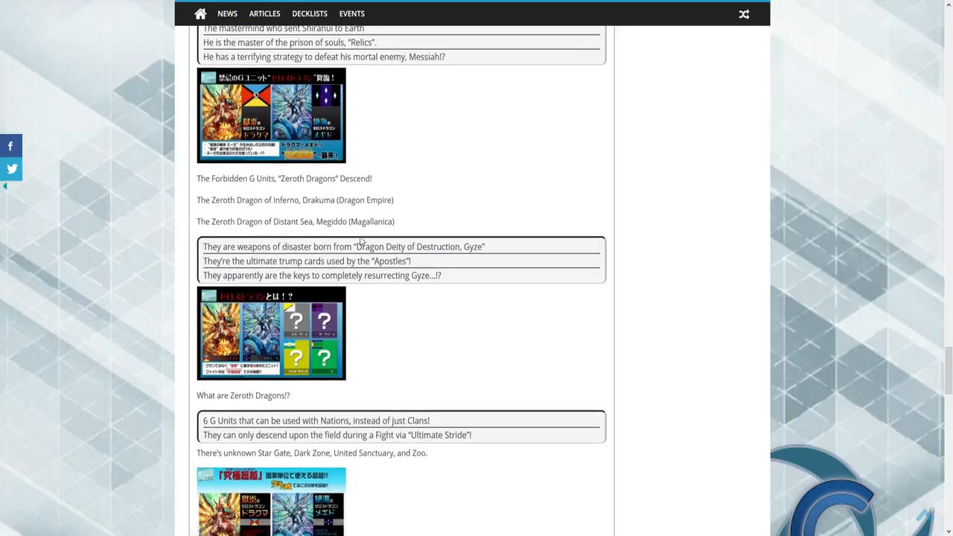
pyautogui.scroll(-3)
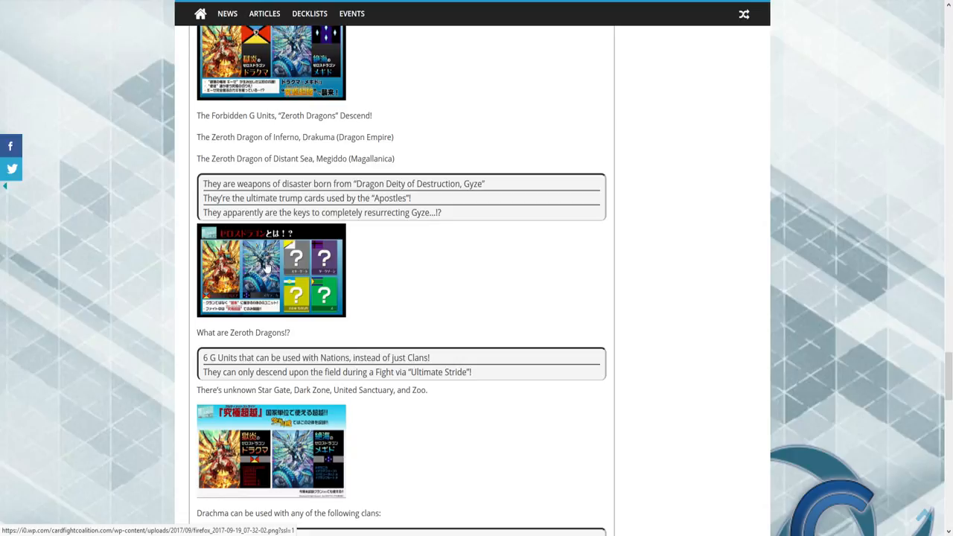
pyautogui.moveTo(266, 275)
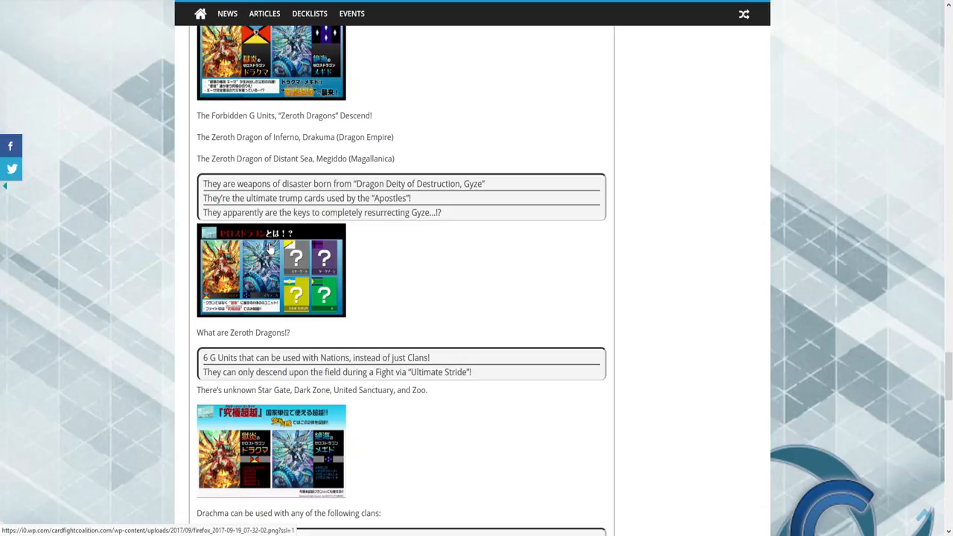
pyautogui.moveTo(328, 301)
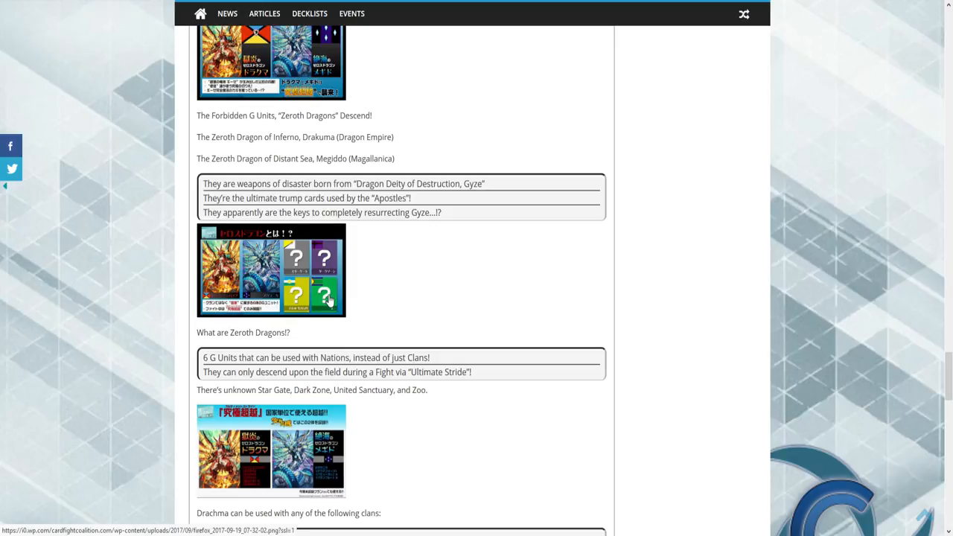
pyautogui.moveTo(325, 263)
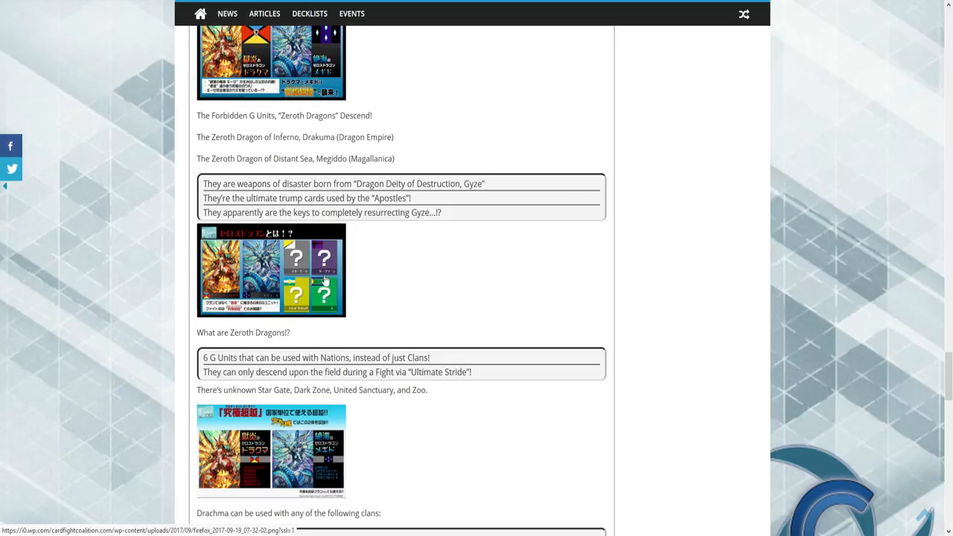
pyautogui.moveTo(320, 264)
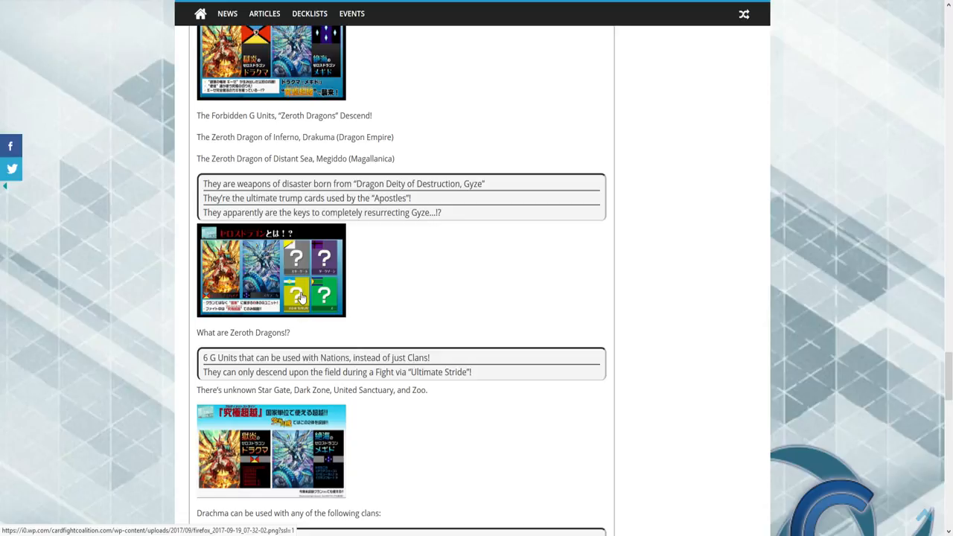
pyautogui.scroll(-3)
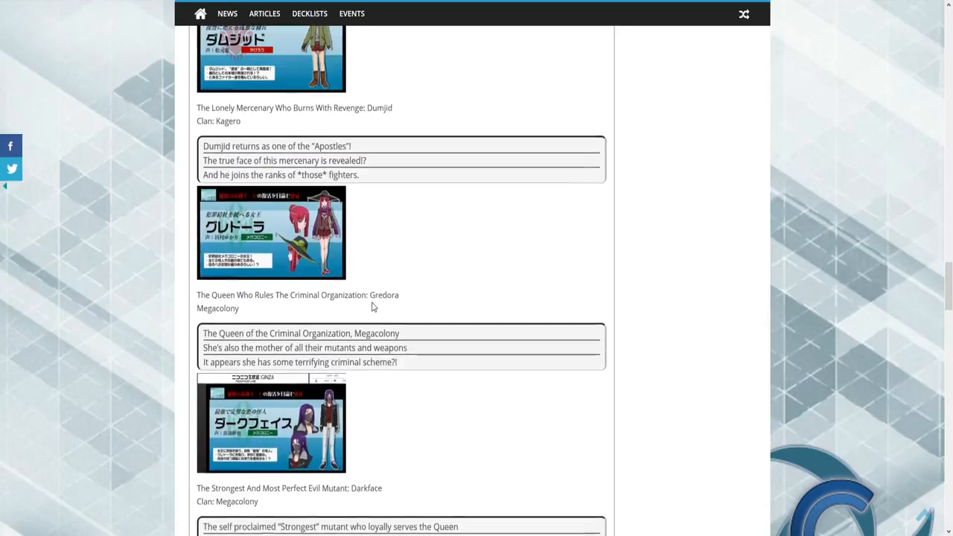
pyautogui.scroll(3)
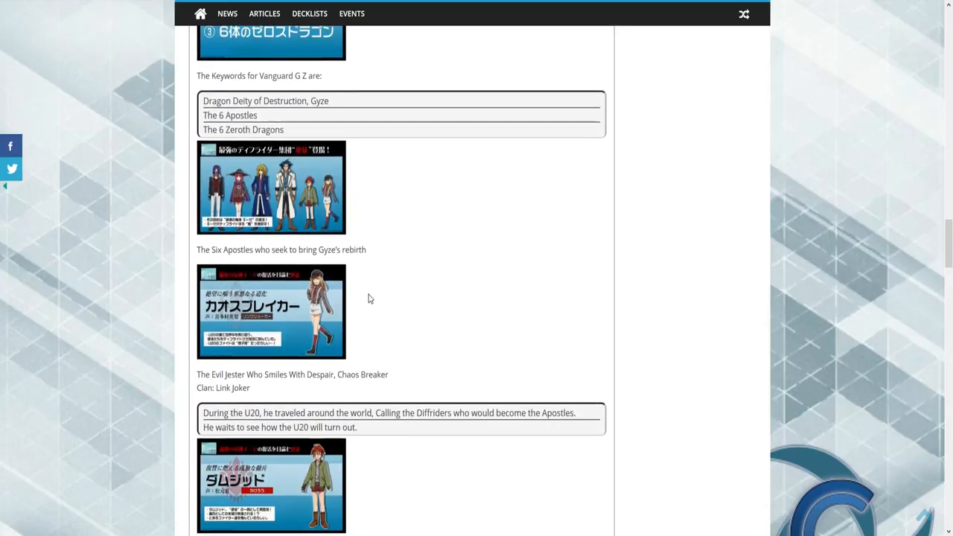
pyautogui.moveTo(310, 211)
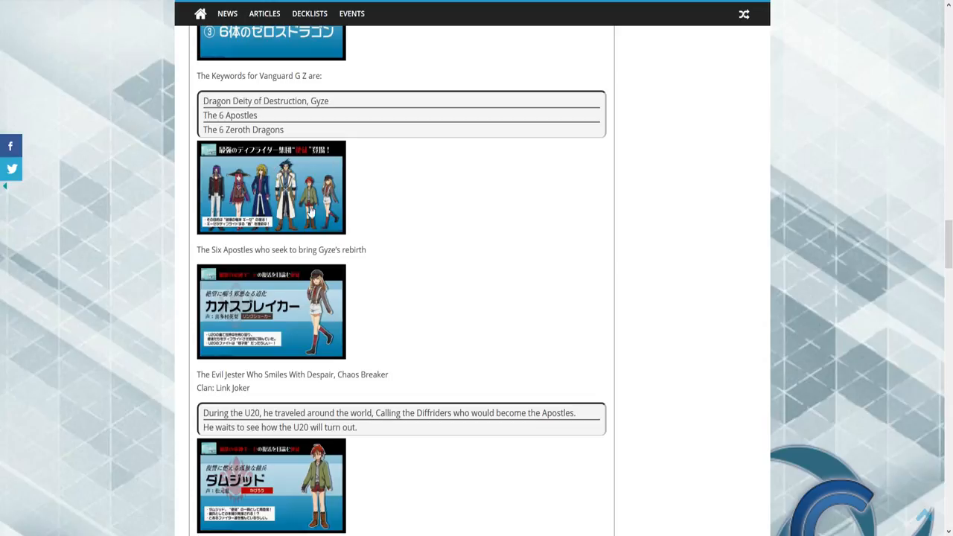
pyautogui.moveTo(216, 177)
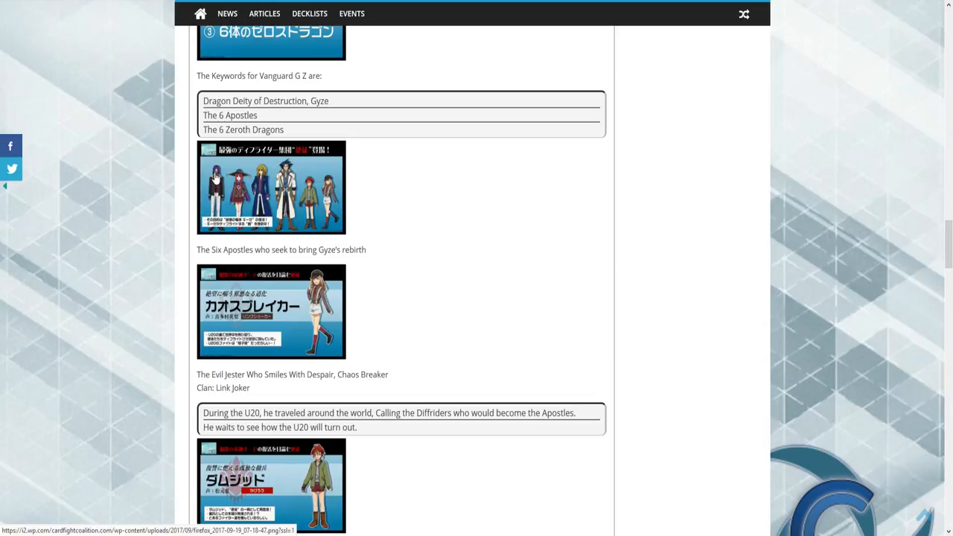
pyautogui.moveTo(342, 211)
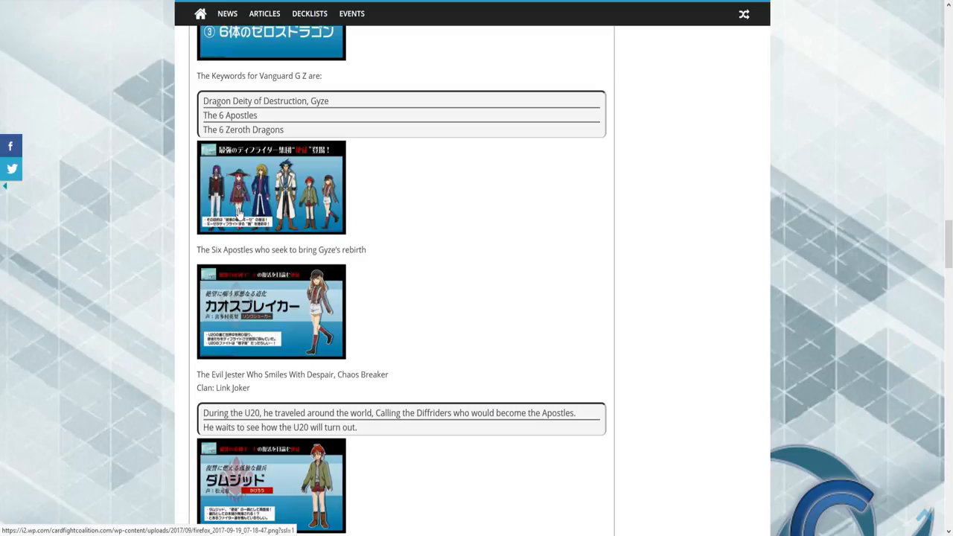
pyautogui.moveTo(229, 177)
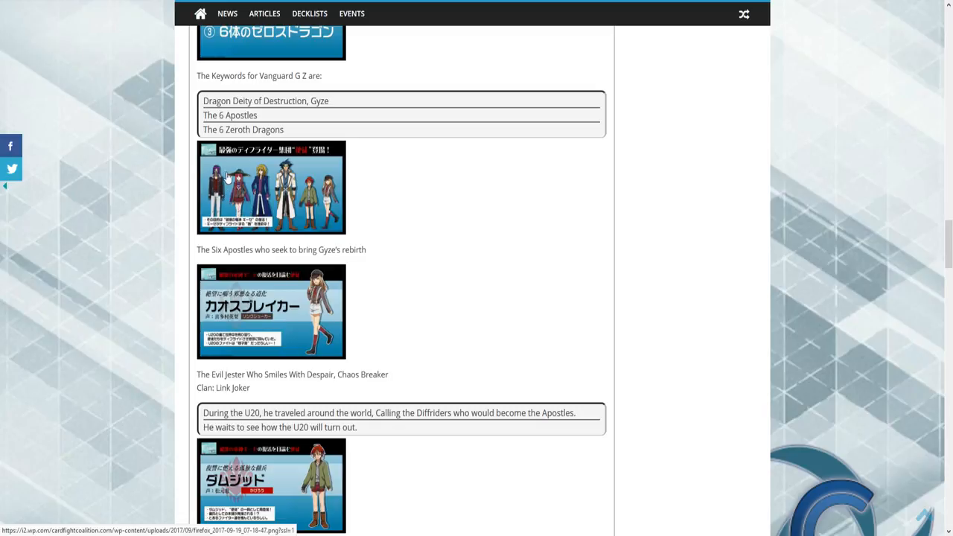
pyautogui.moveTo(156, 240)
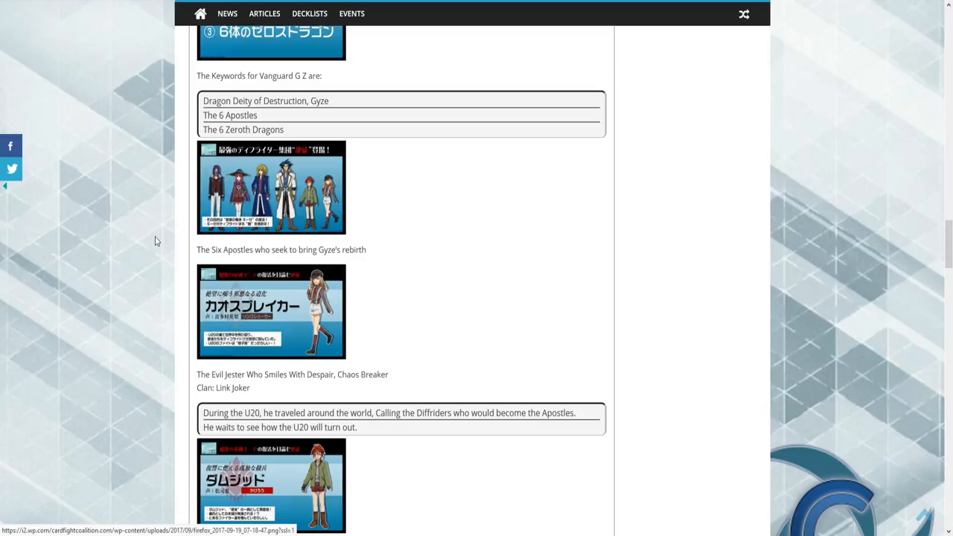
pyautogui.moveTo(253, 254)
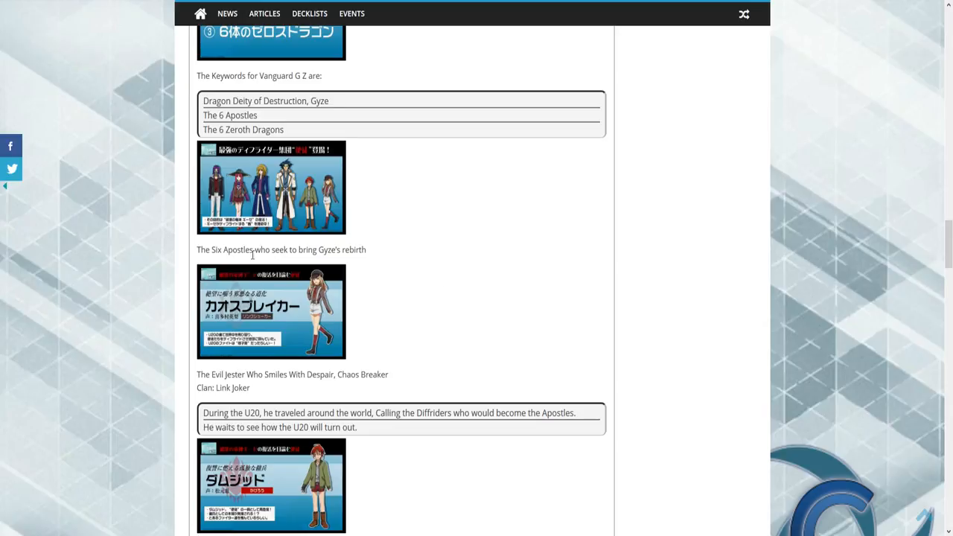
pyautogui.moveTo(213, 233)
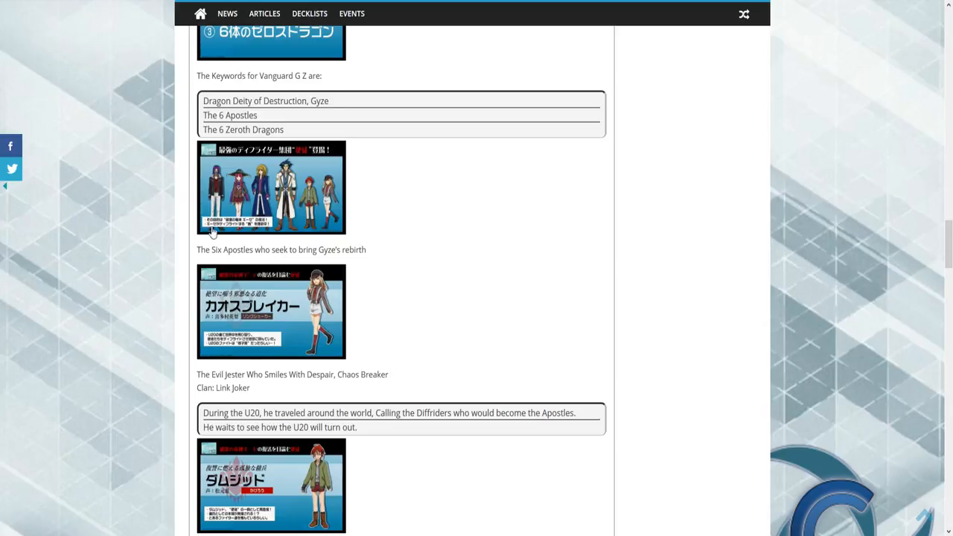
pyautogui.moveTo(263, 197)
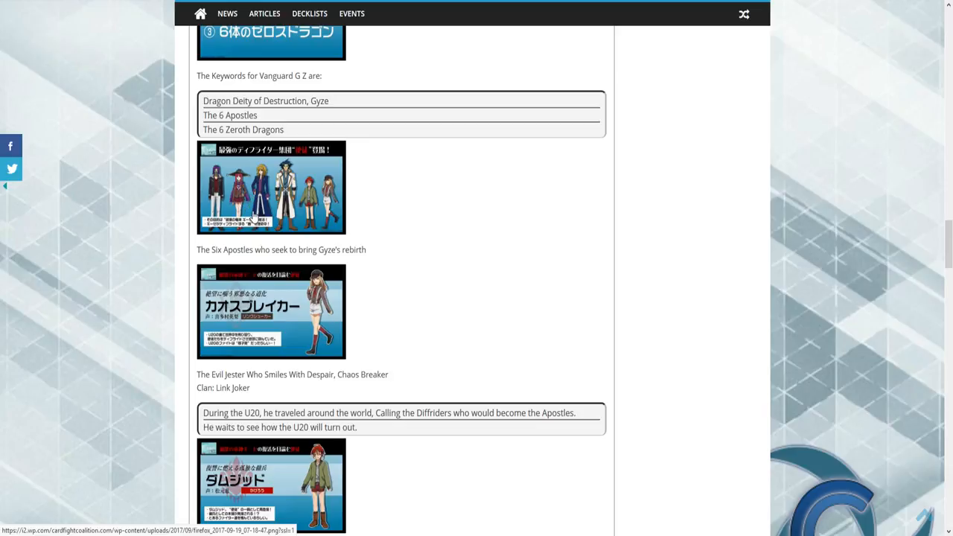
pyautogui.scroll(-3)
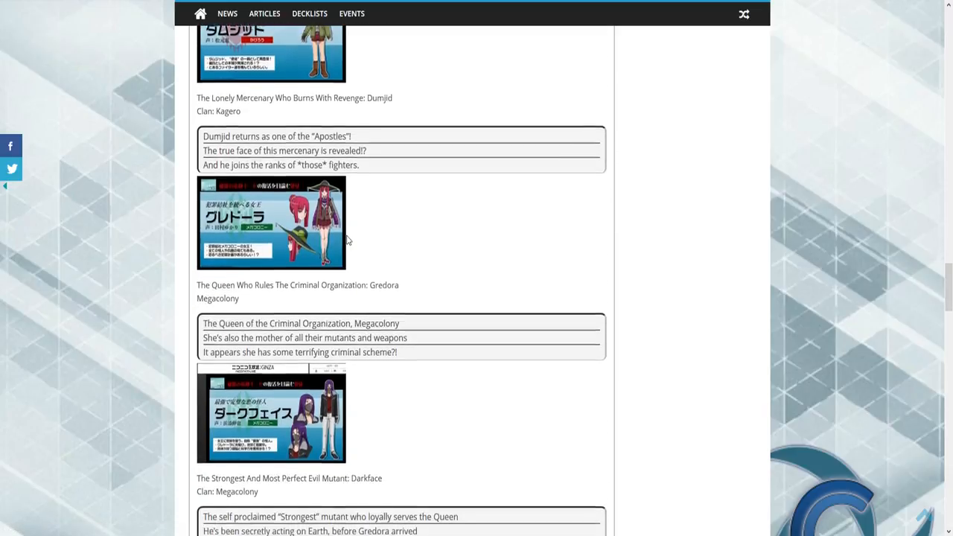
pyautogui.scroll(-3)
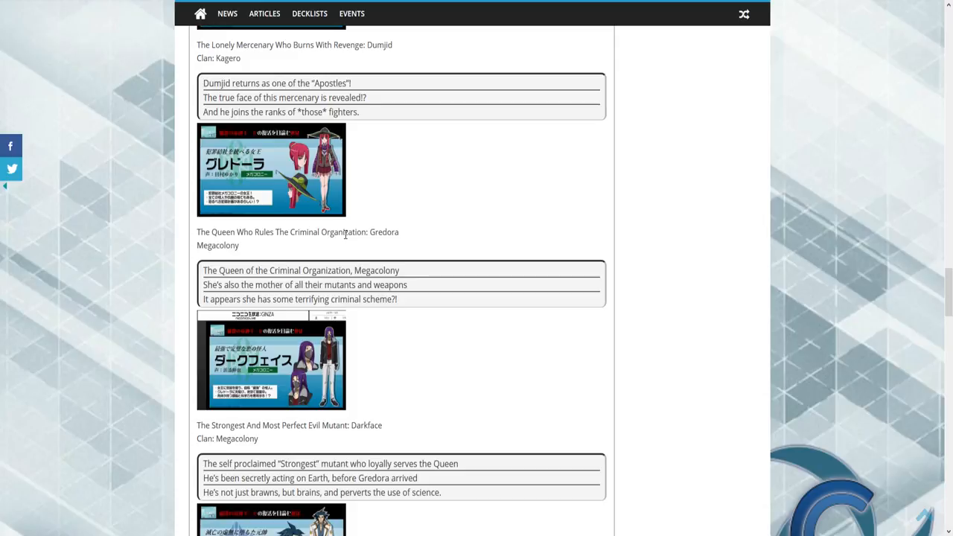
pyautogui.moveTo(139, 169)
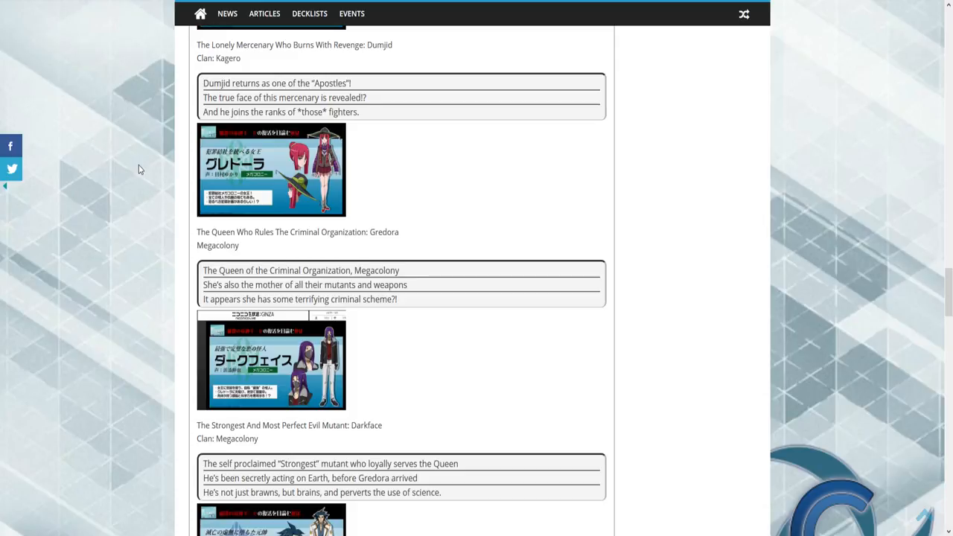
pyautogui.moveTo(147, 173)
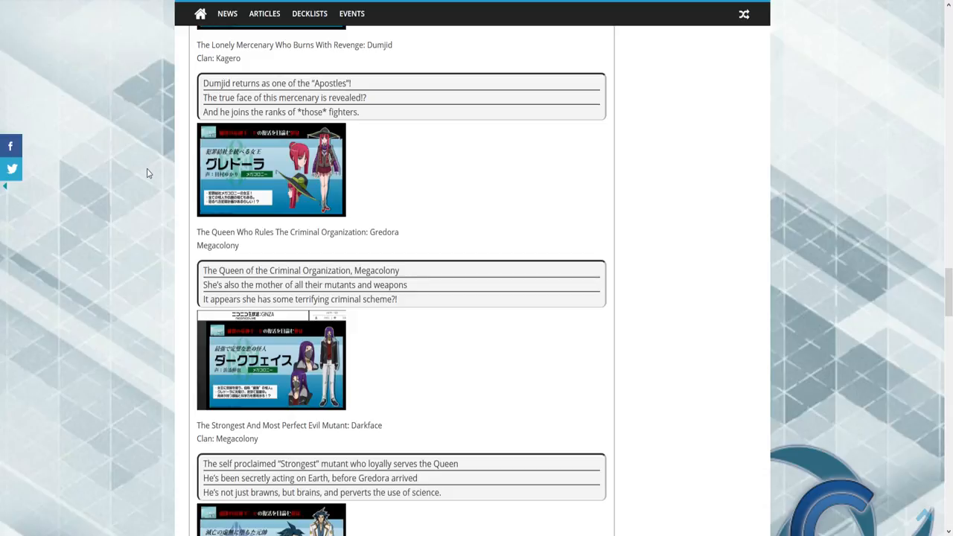
pyautogui.scroll(3)
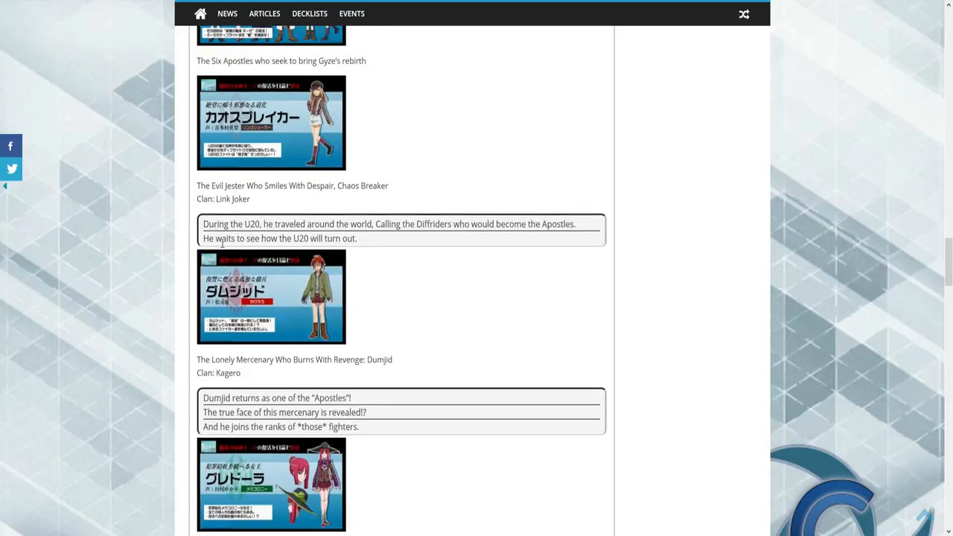
pyautogui.scroll(-3)
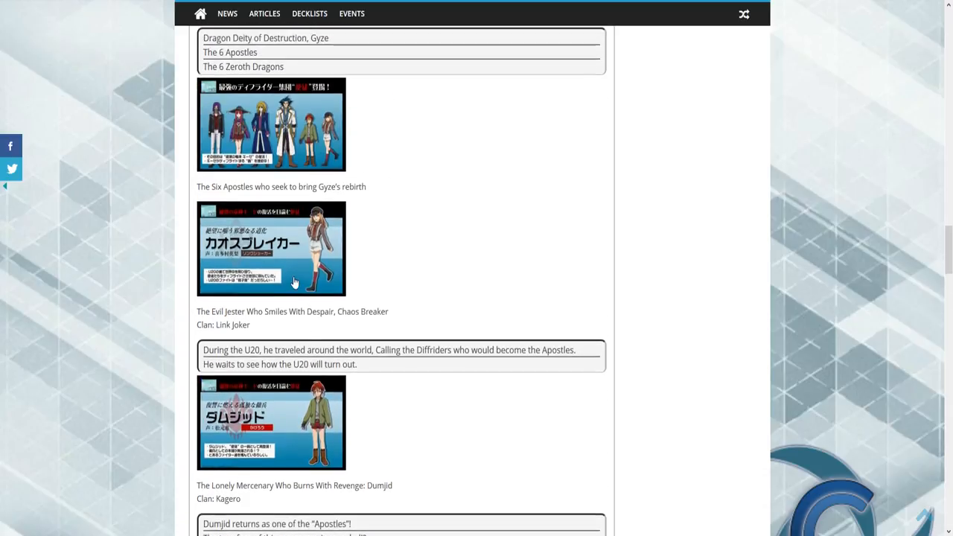
pyautogui.scroll(-3)
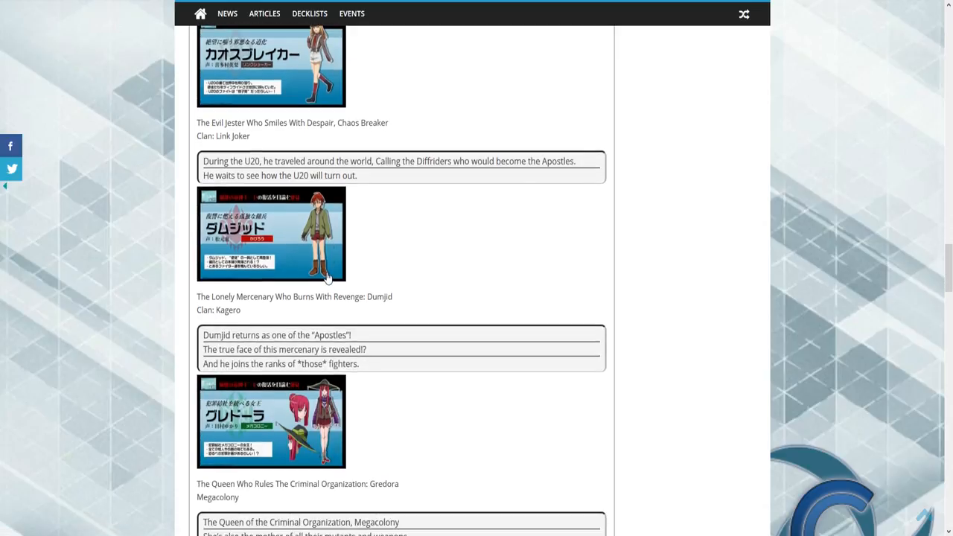
pyautogui.scroll(-3)
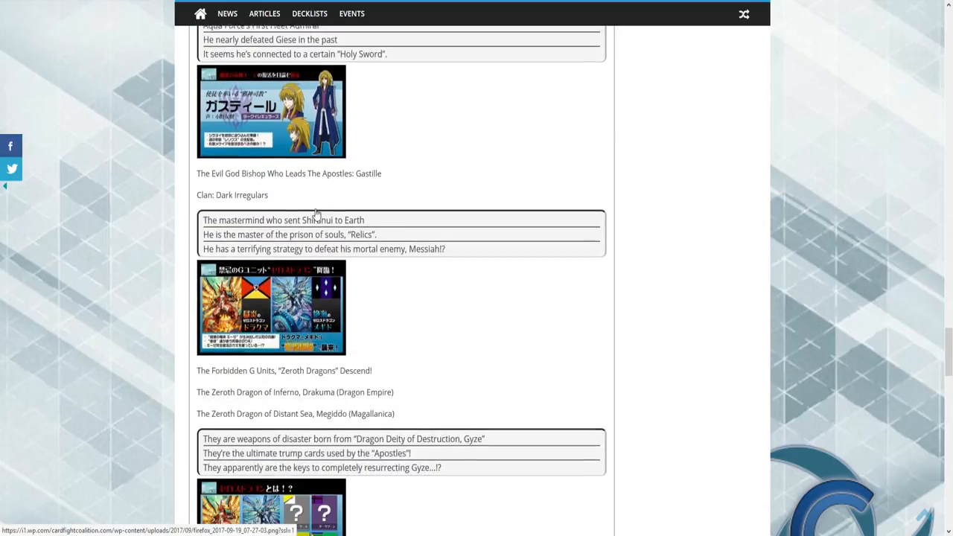
pyautogui.scroll(-3)
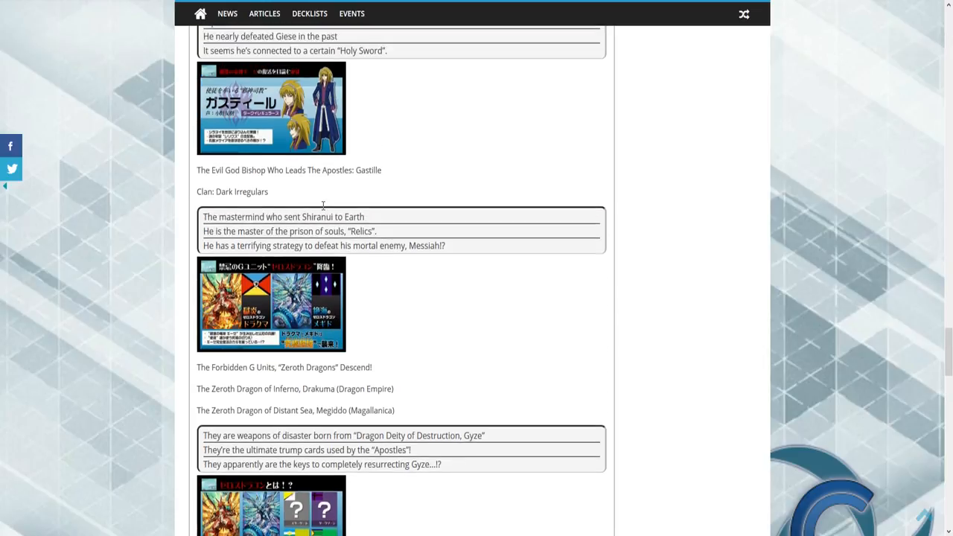
pyautogui.scroll(3)
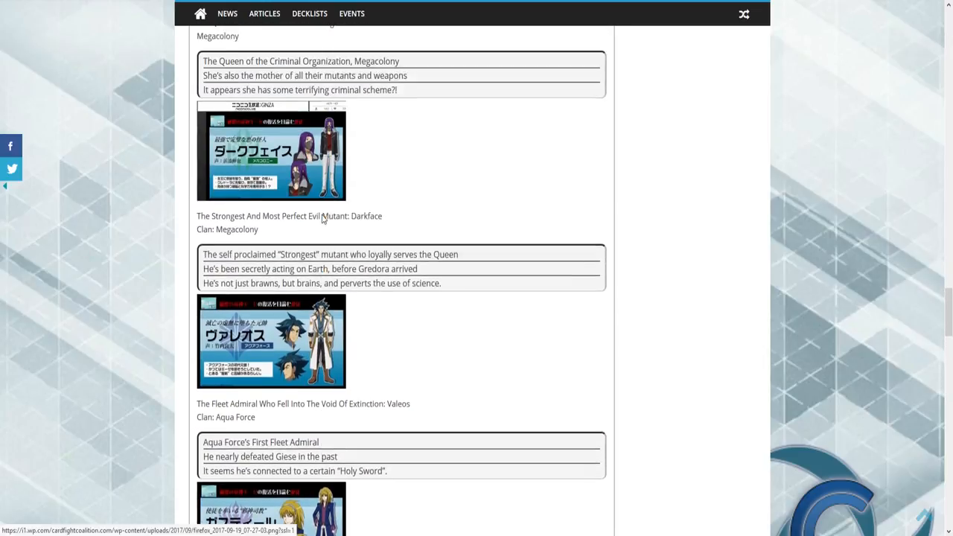
pyautogui.scroll(-3)
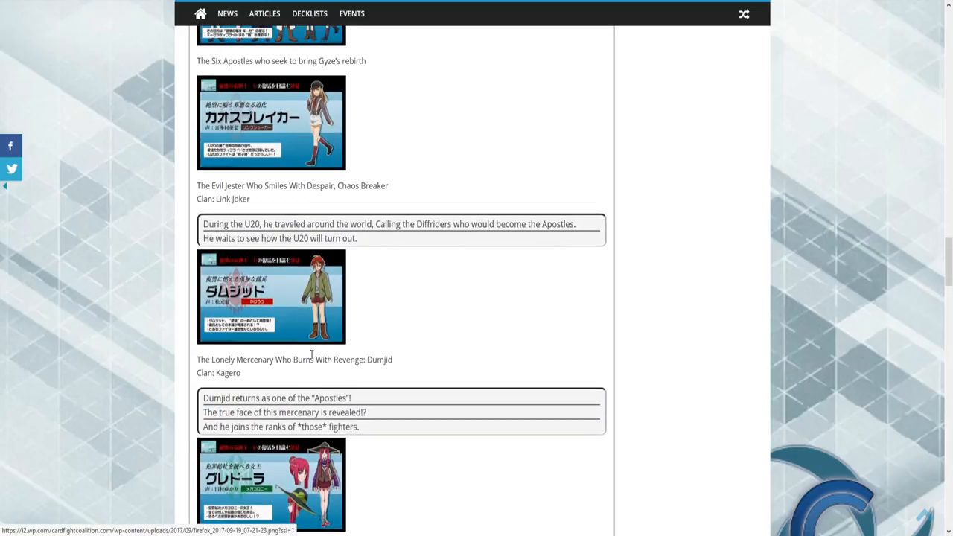
pyautogui.moveTo(303, 344)
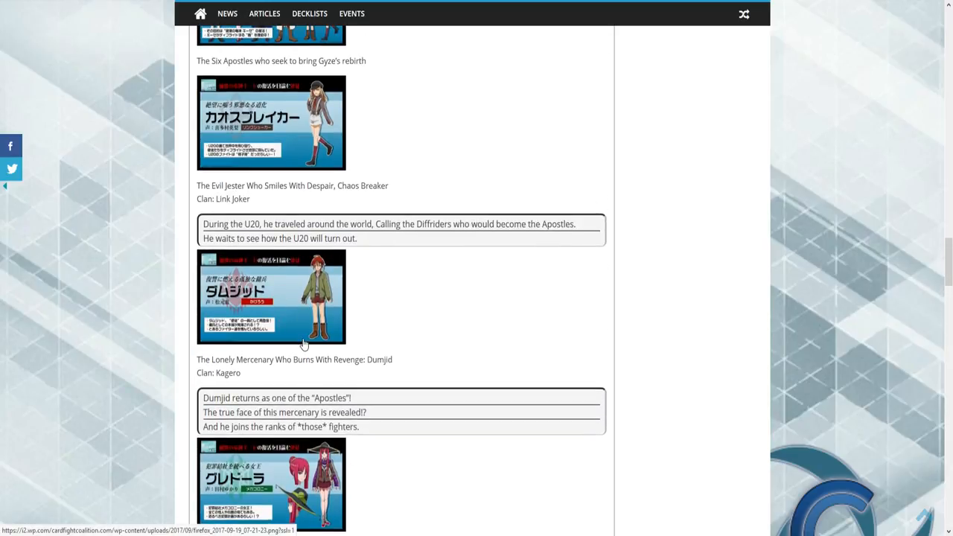
pyautogui.moveTo(287, 132)
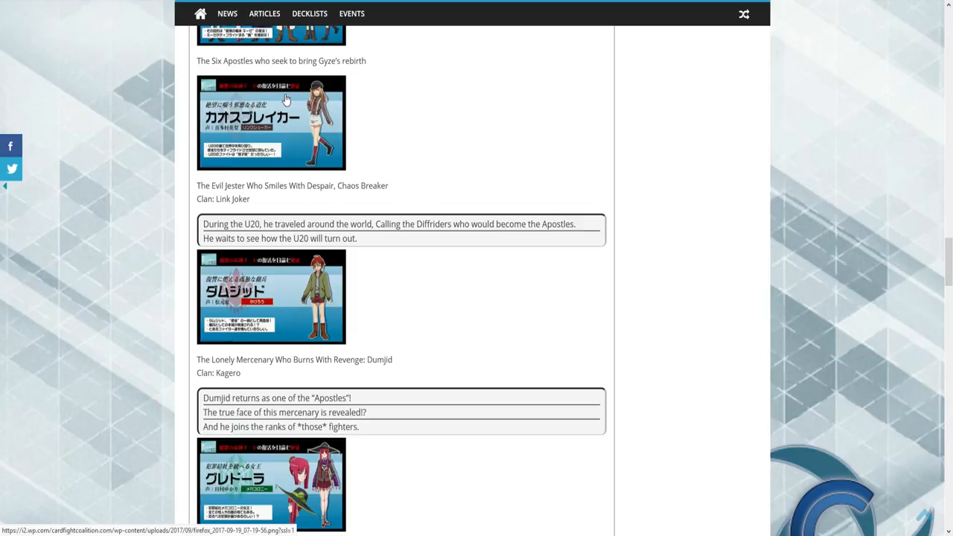
pyautogui.moveTo(289, 103)
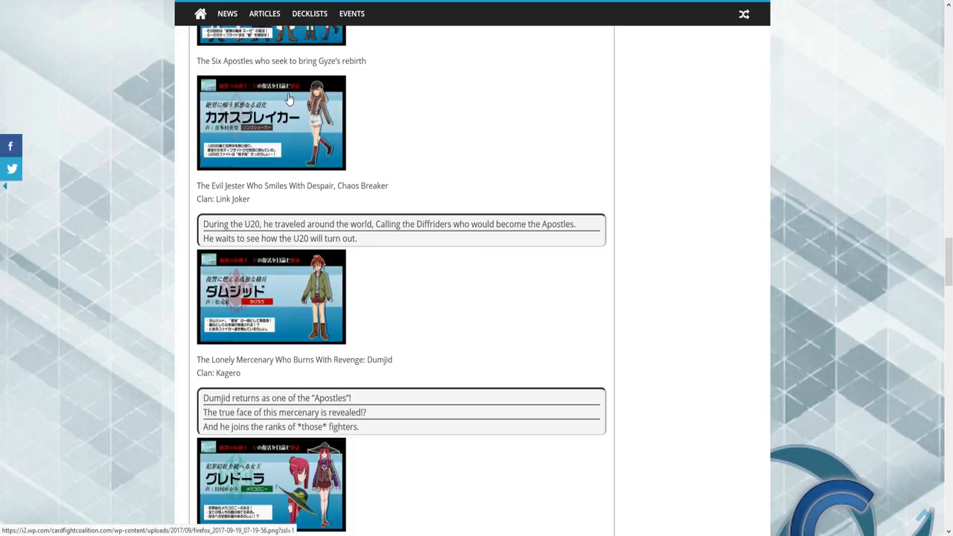
# Scroll up and enlarge the Six Apostles group image in the lightbox
pyautogui.scroll(3)
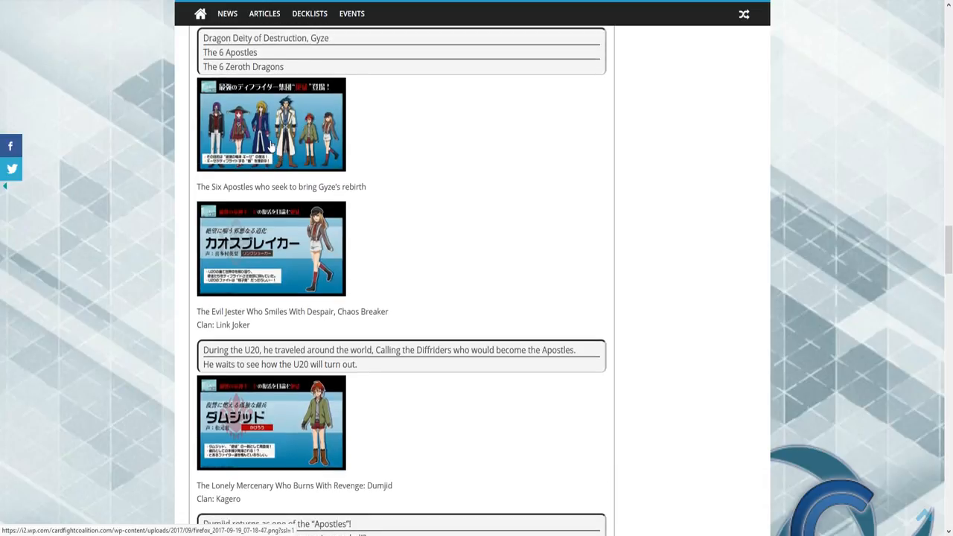
pyautogui.click(270, 124)
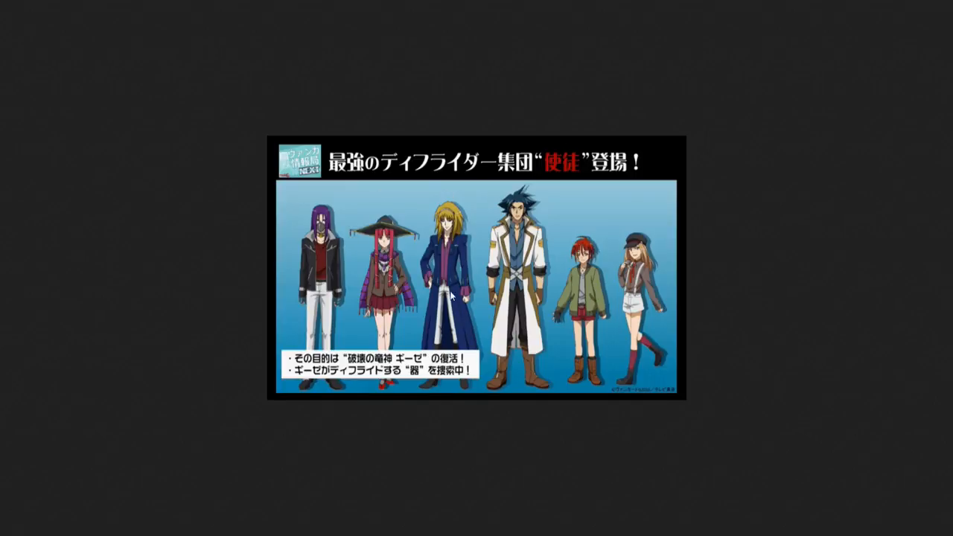
pyautogui.moveTo(451, 266)
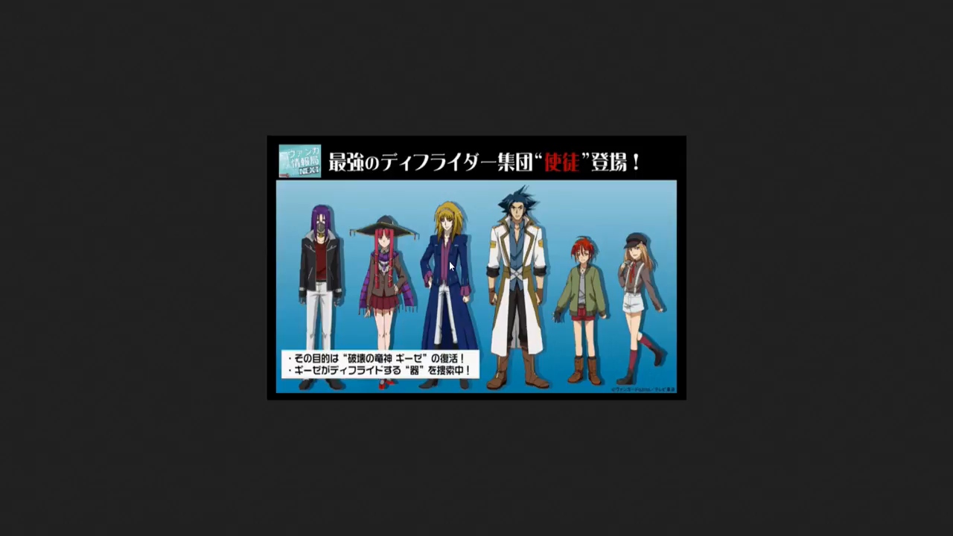
pyautogui.moveTo(518, 300)
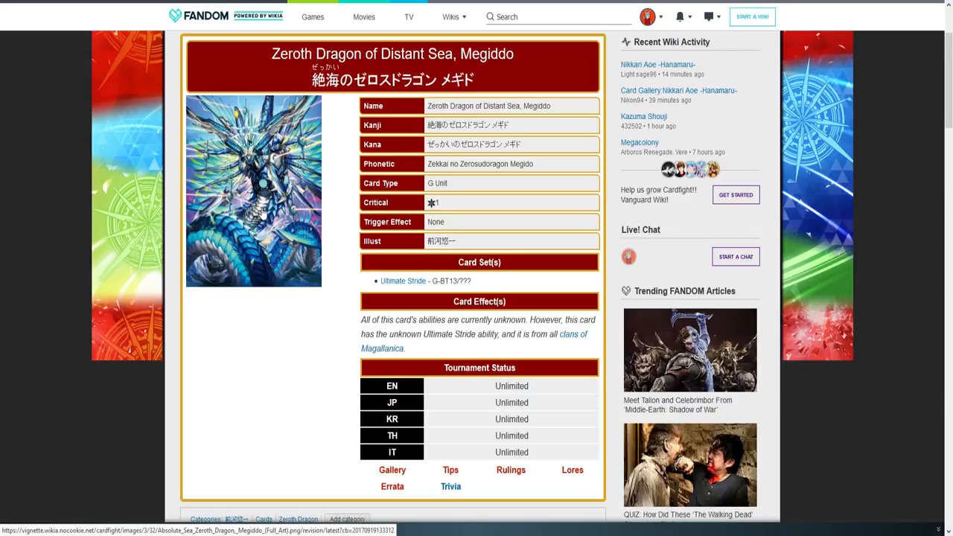
pyautogui.moveTo(261, 213)
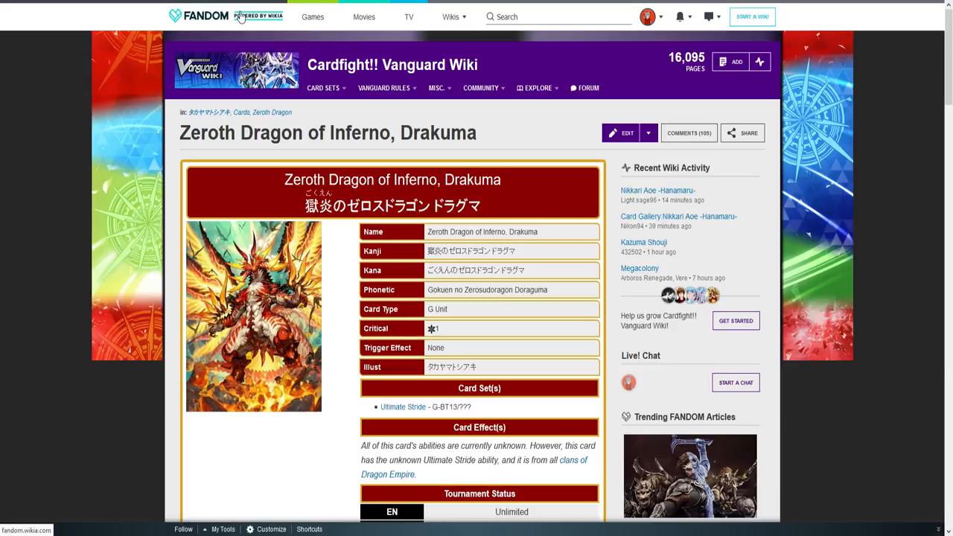
pyautogui.moveTo(267, 398)
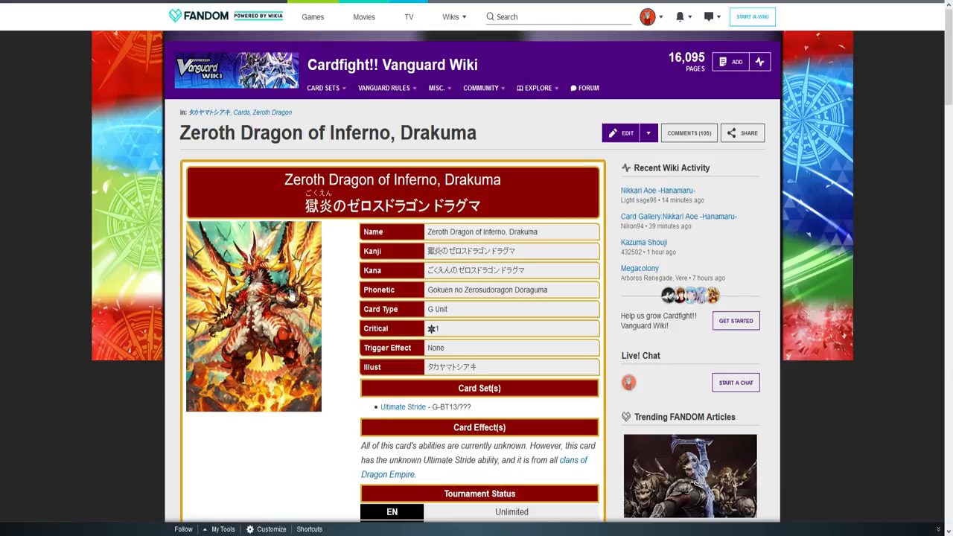
pyautogui.moveTo(283, 207)
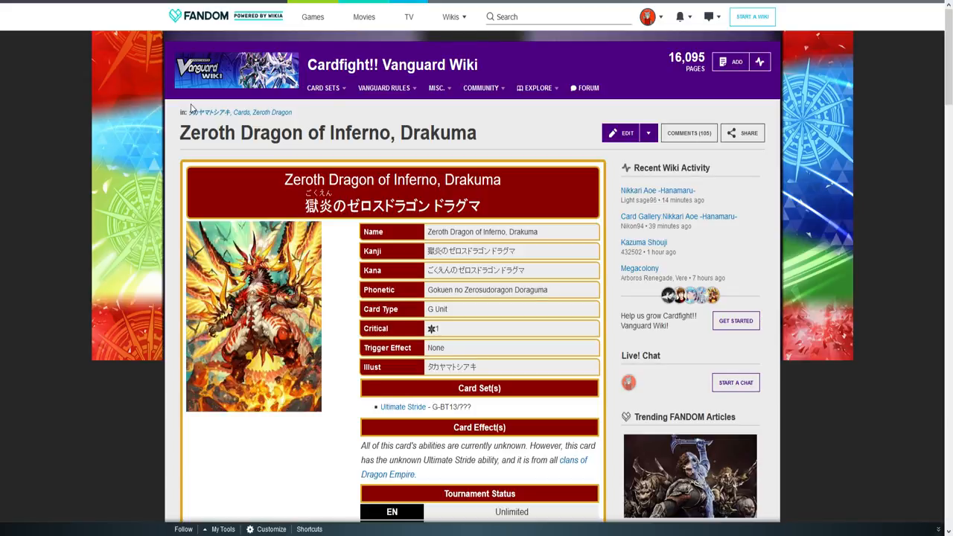
# Scroll the Ultimate Stride set page down to its illustrators and card list
pyautogui.scroll(-3)
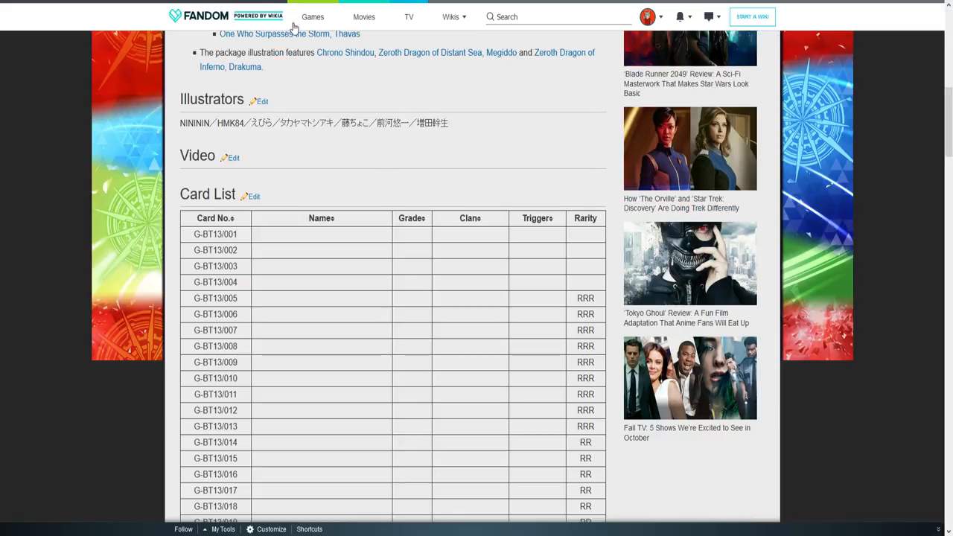